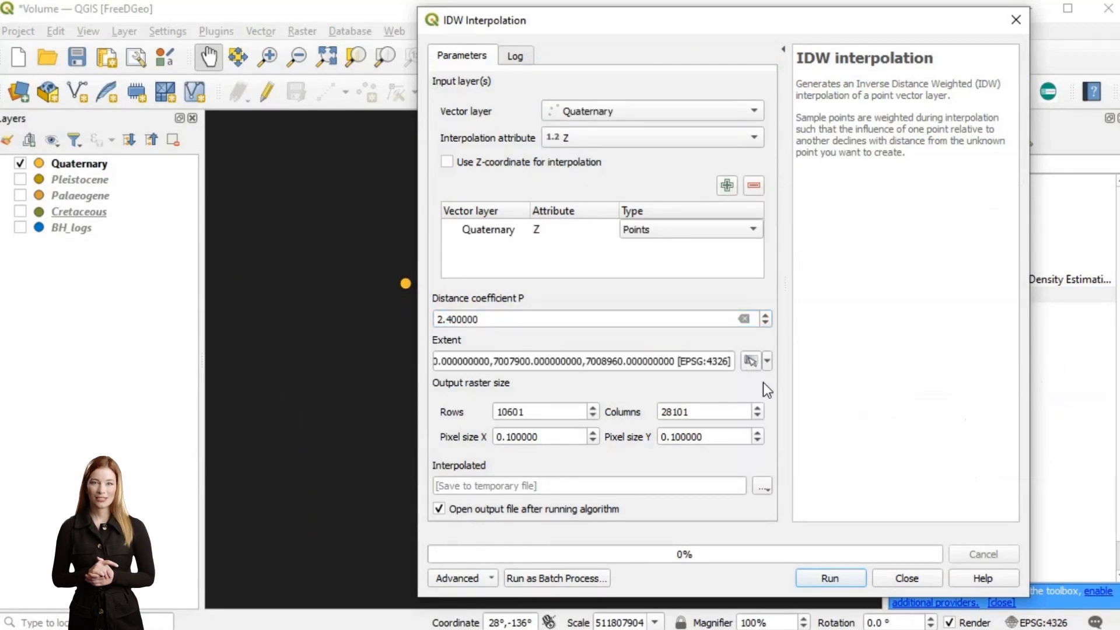
Save the IDW interpolation output as D:/Volume/DEM.sdat and run it.
{"action": "left_click", "coordinate": [762, 486]}
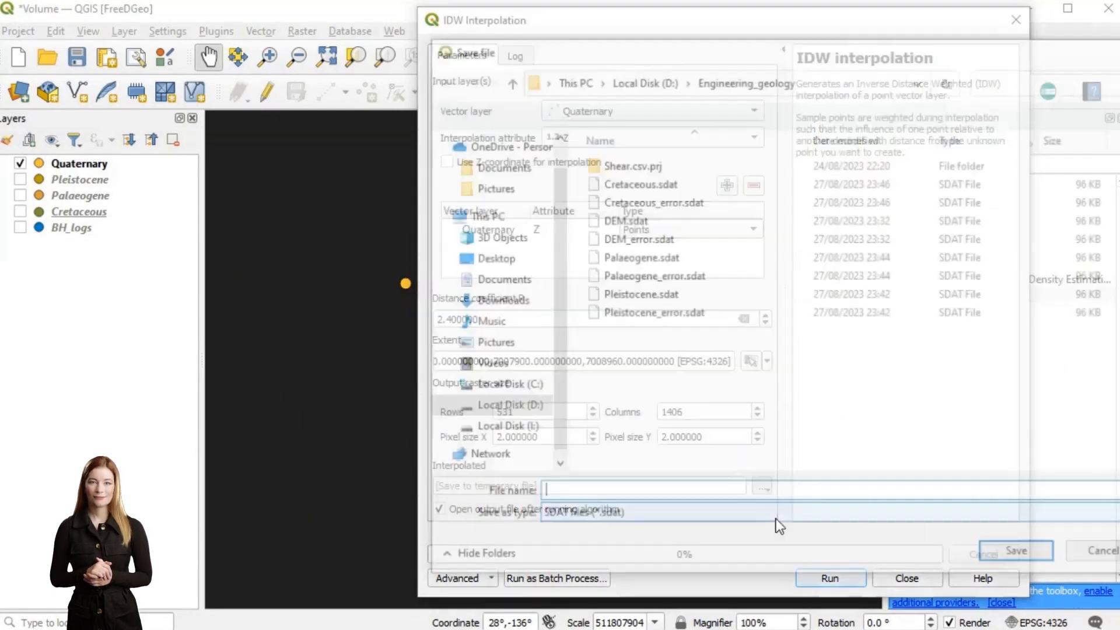
{"action": "type", "text": "DEM"}
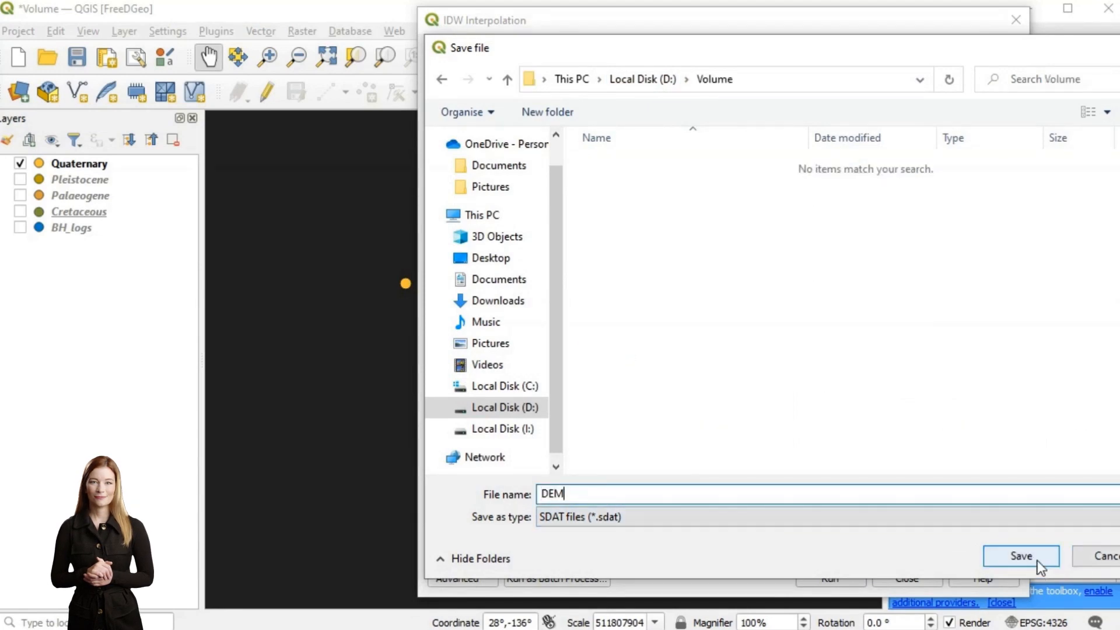
{"action": "left_click", "coordinate": [1021, 556]}
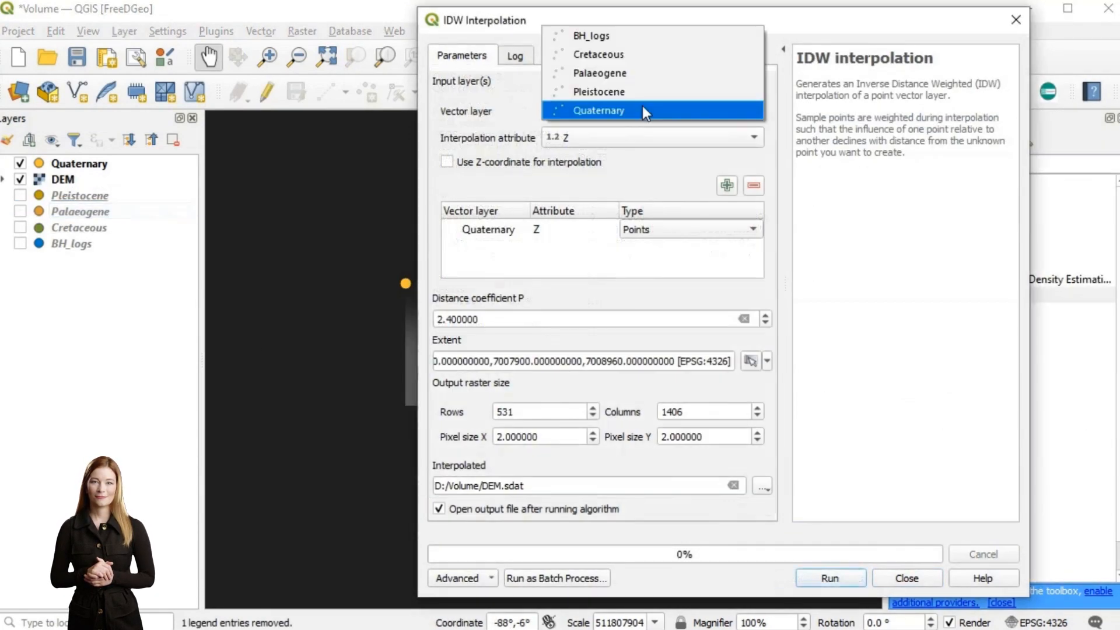
Interpolate the Pleistocene and Palaeogene point layers into their own rasters.
{"action": "left_click", "coordinate": [599, 92]}
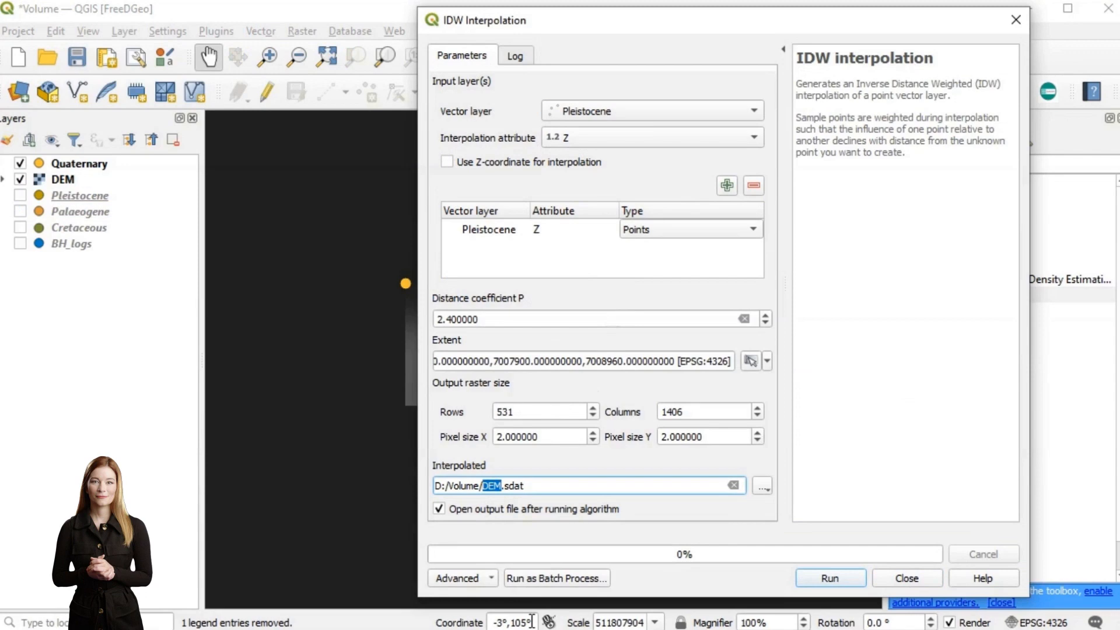
{"action": "left_click", "coordinate": [751, 110]}
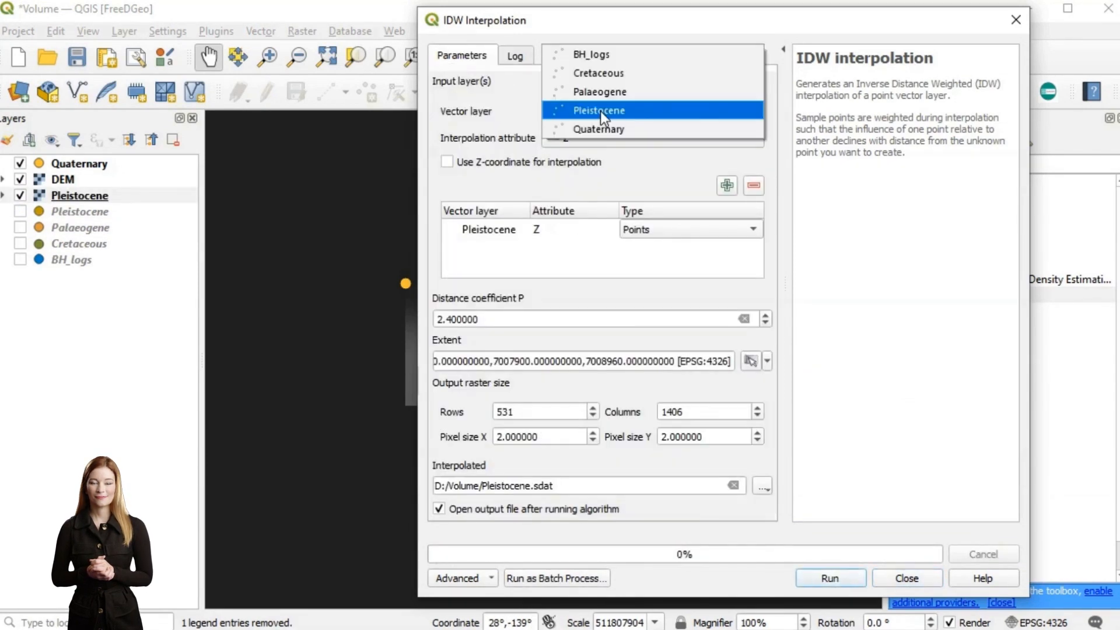
{"action": "left_click", "coordinate": [599, 92]}
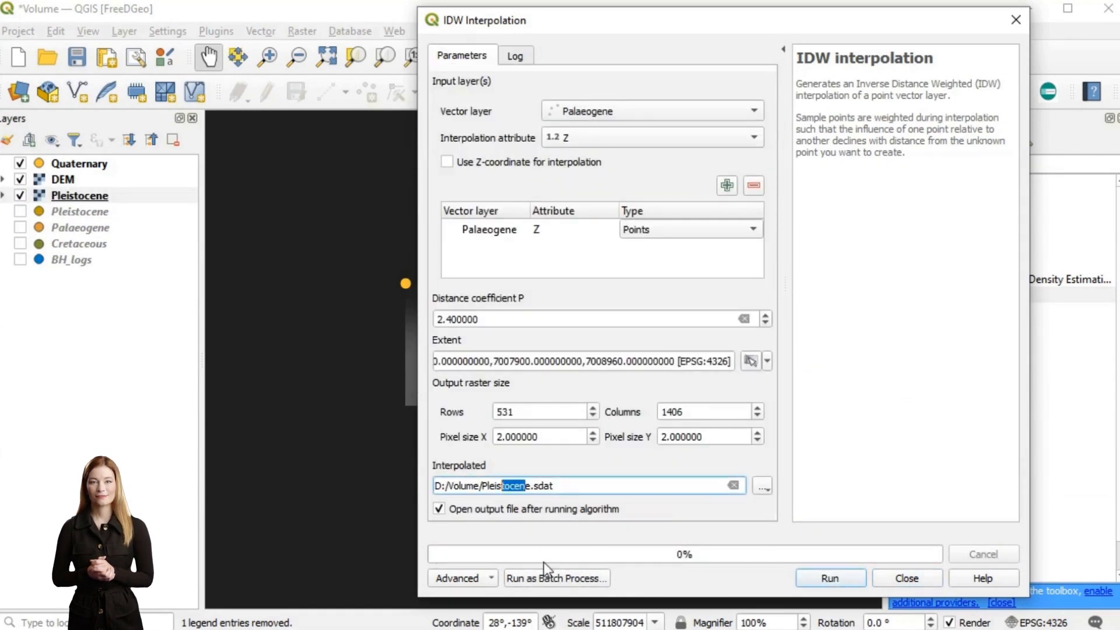
{"action": "left_click", "coordinate": [830, 578]}
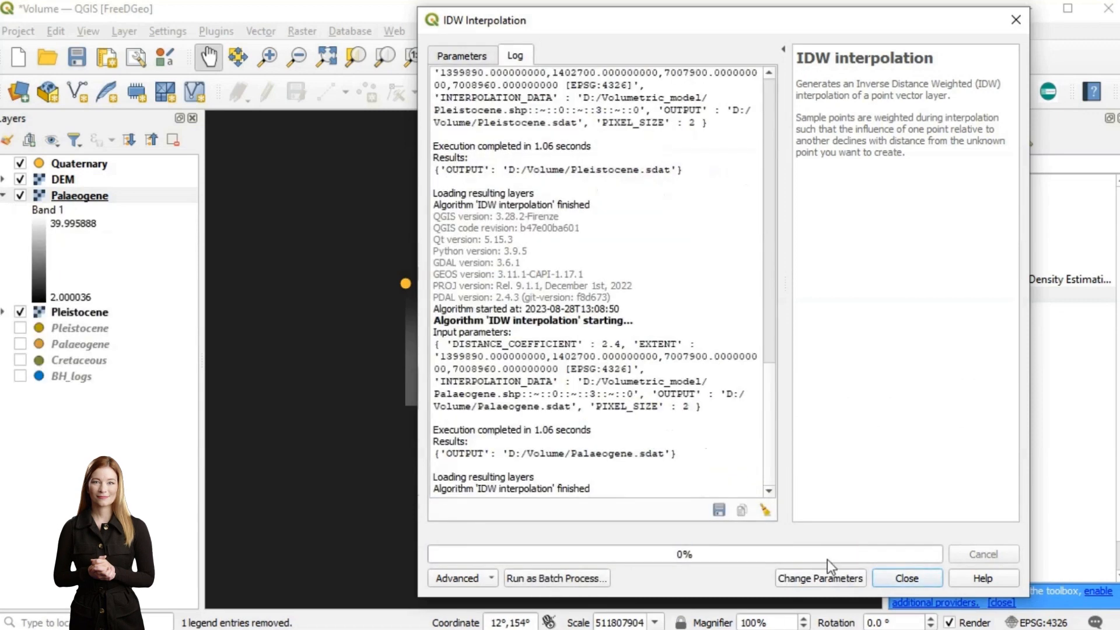
{"action": "left_click", "coordinate": [906, 578]}
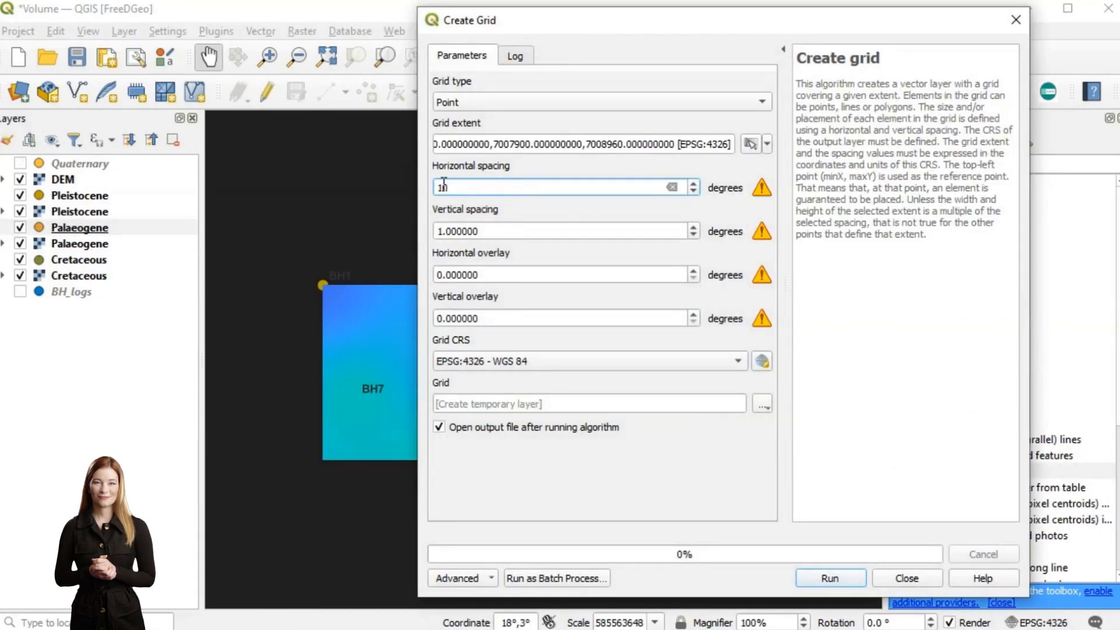
Save the point grid as Grid in D:/Volume, then close the grid tool.
{"action": "left_click", "coordinate": [762, 403]}
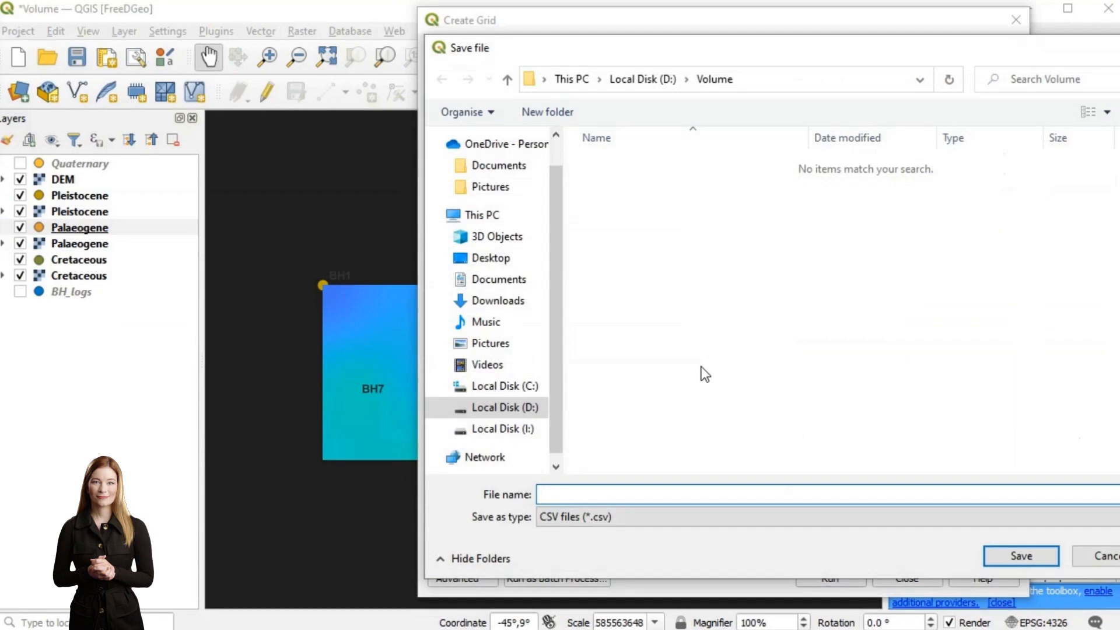
{"action": "left_click", "coordinate": [1020, 556]}
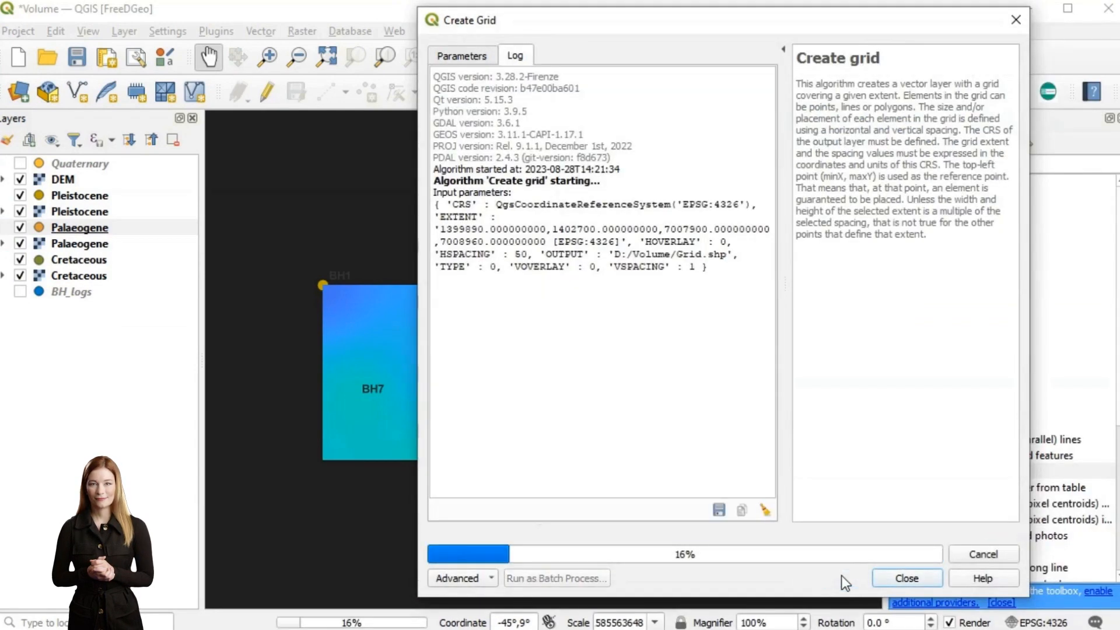
{"action": "left_click", "coordinate": [906, 578]}
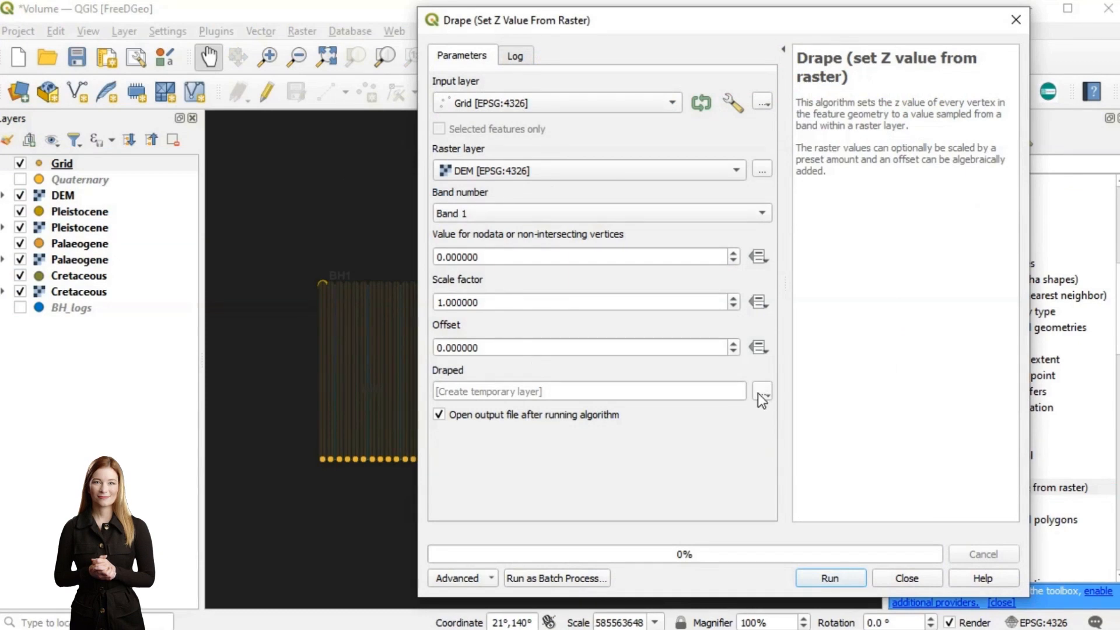
Drape Grid onto DEM and Cretaceous rasters, saving Grid_DEM and the other Grid_<name> layers.
{"action": "left_click", "coordinate": [761, 391]}
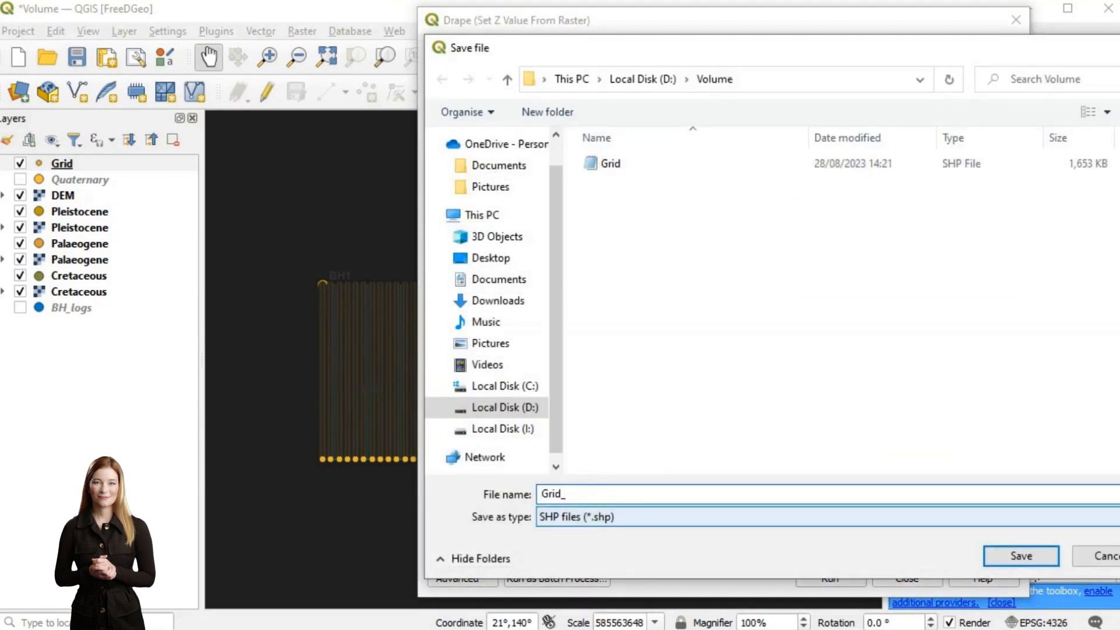
{"action": "left_click", "coordinate": [1021, 556]}
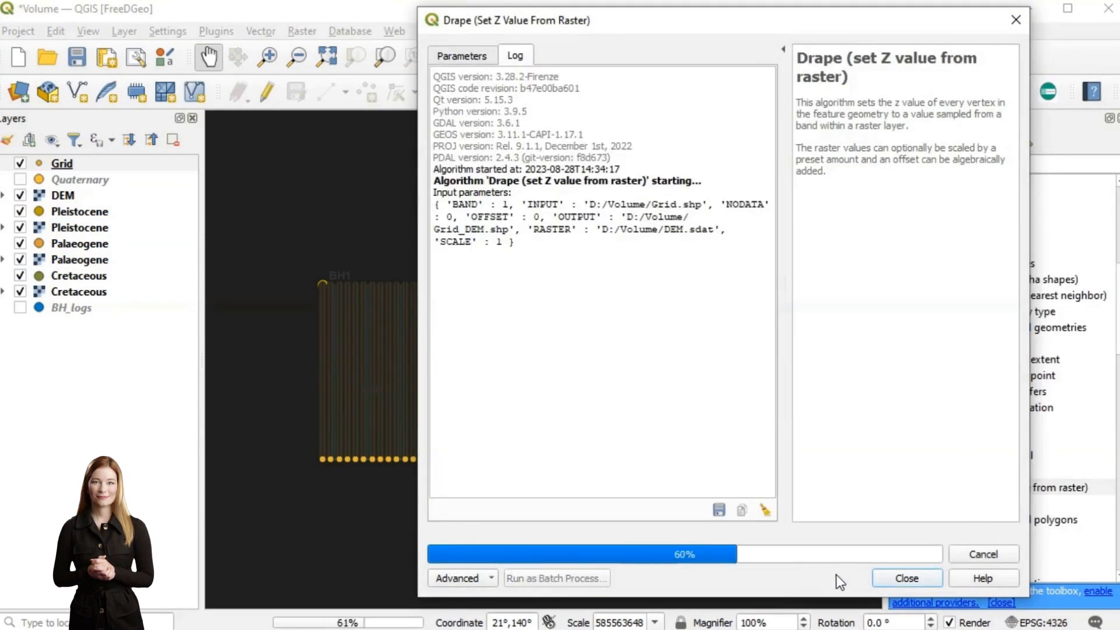
{"action": "left_click", "coordinate": [462, 55]}
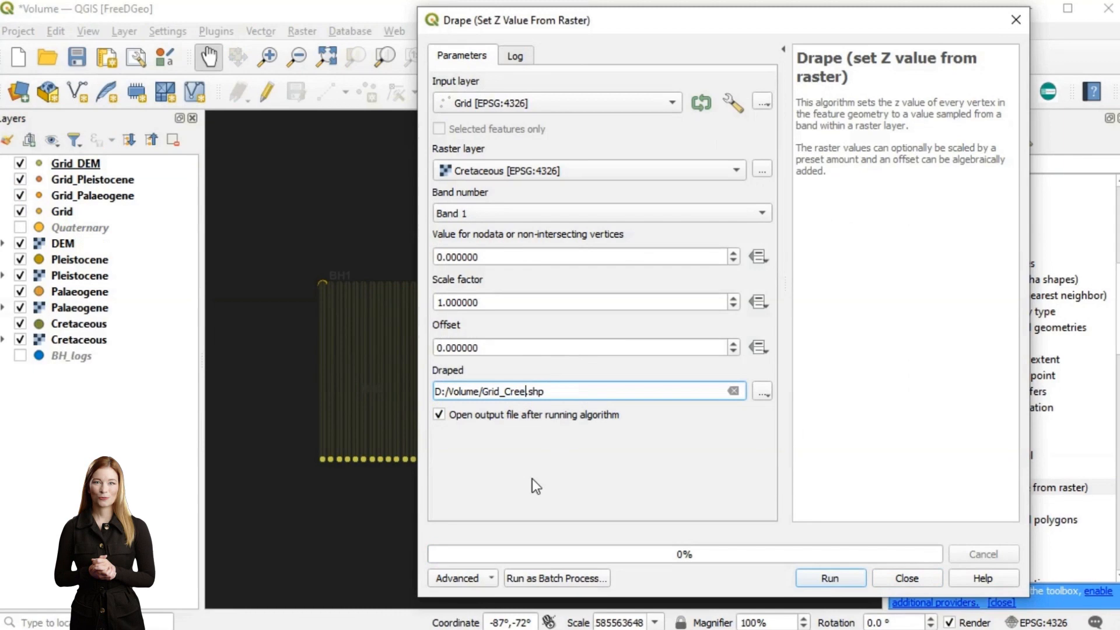
{"action": "left_click", "coordinate": [830, 578]}
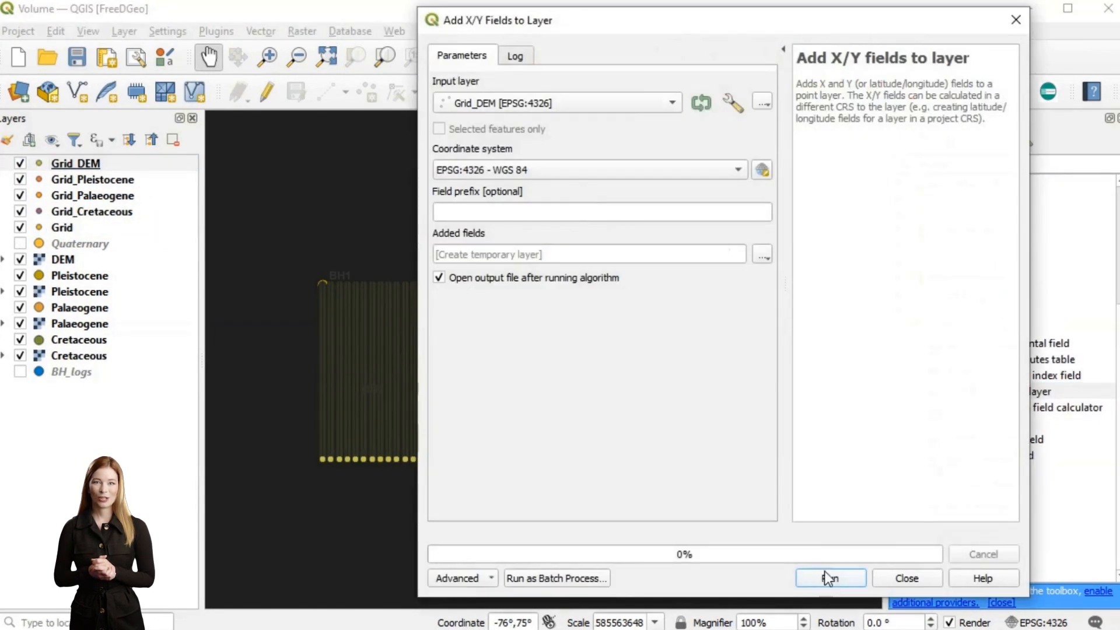
Add X/Y fields to Grid_DEM, Grid_Palaeogene and Grid_Cretaceous, saving Grid_DEMXY and matching XY layers.
{"action": "left_click", "coordinate": [761, 254]}
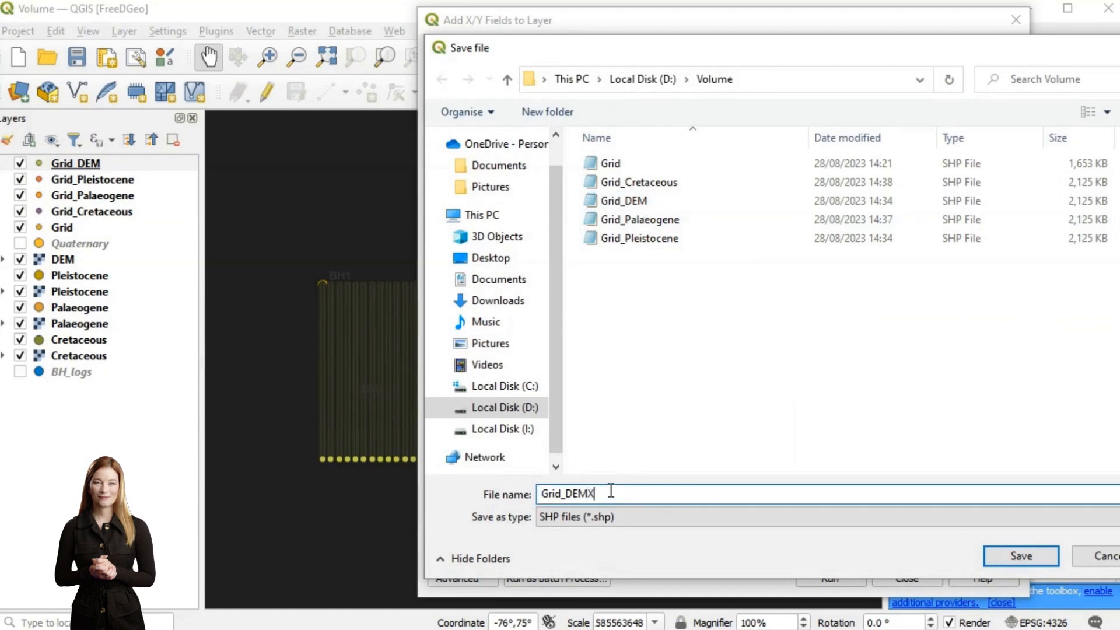
{"action": "left_click", "coordinate": [1019, 556]}
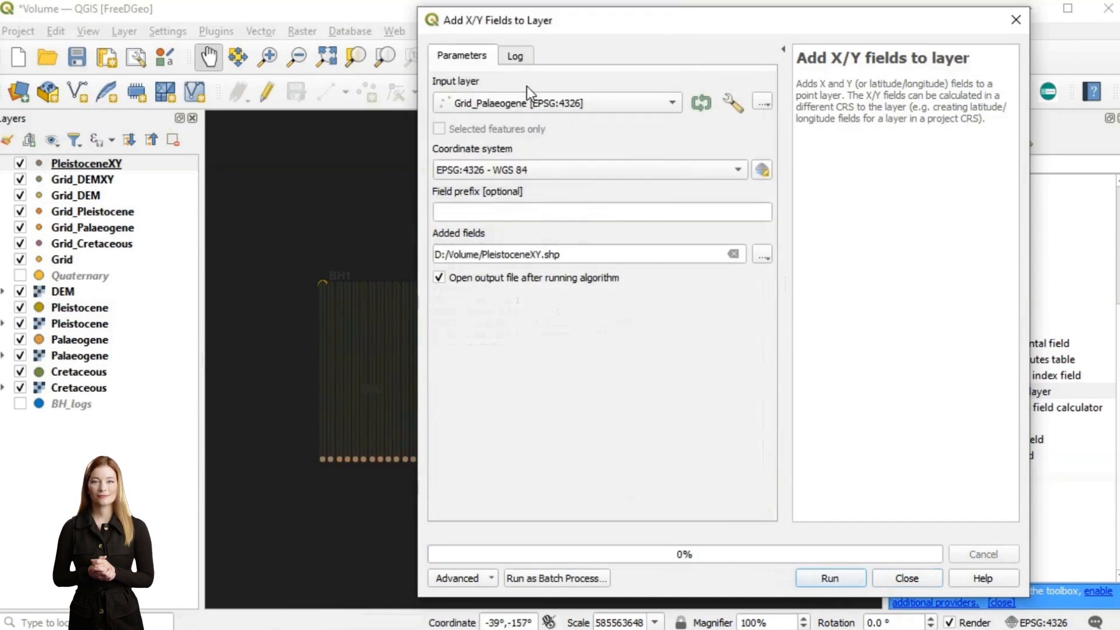
{"action": "left_click", "coordinate": [830, 579]}
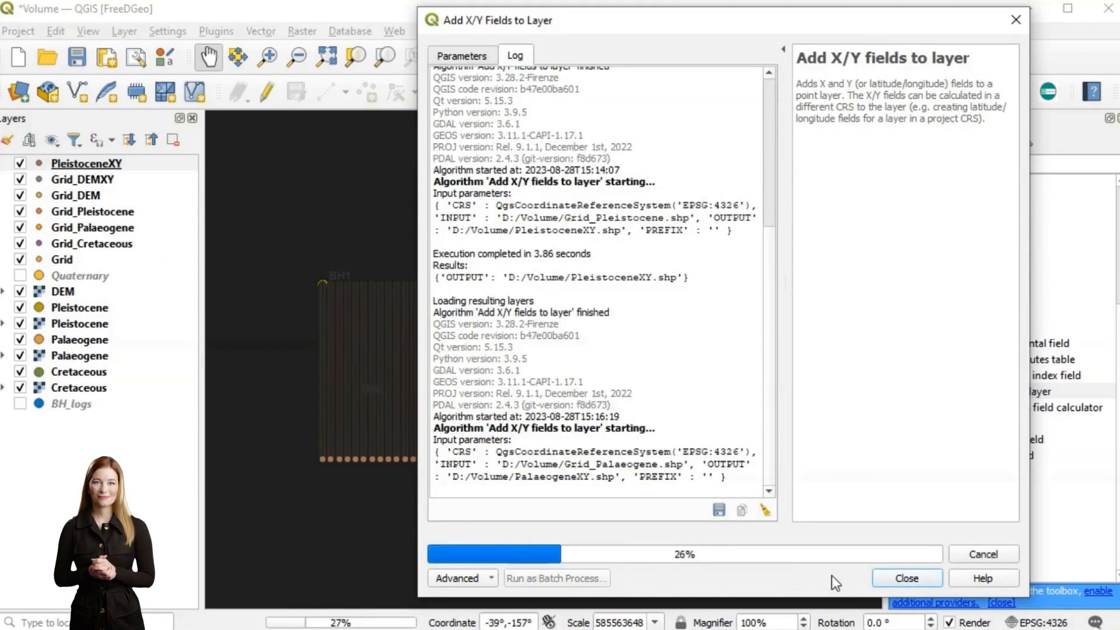
{"action": "left_click", "coordinate": [461, 54]}
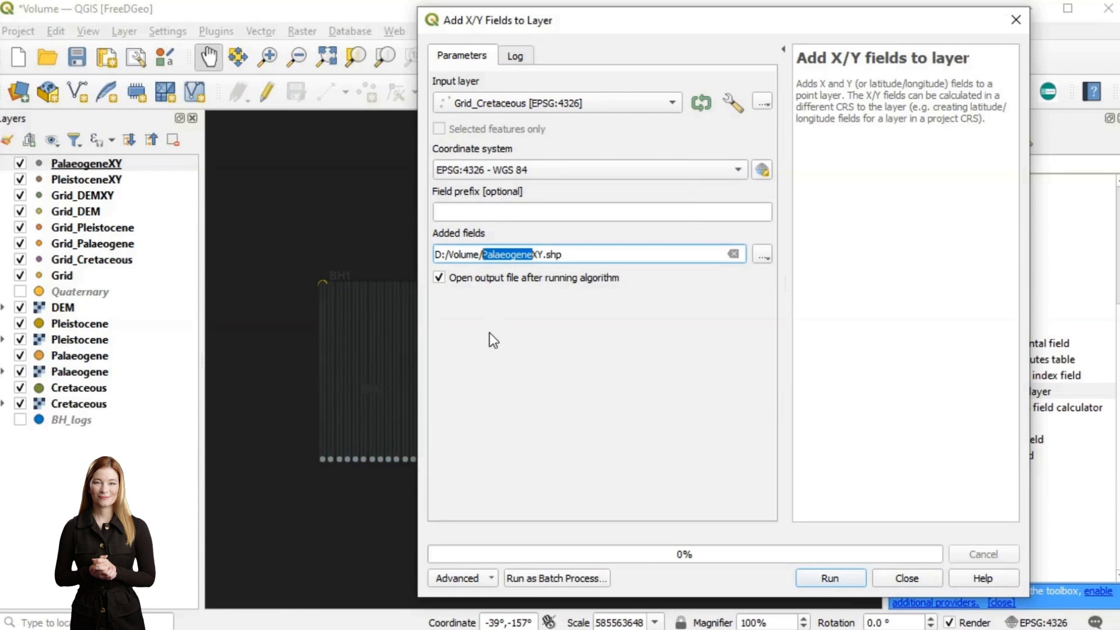
{"action": "left_click", "coordinate": [829, 579]}
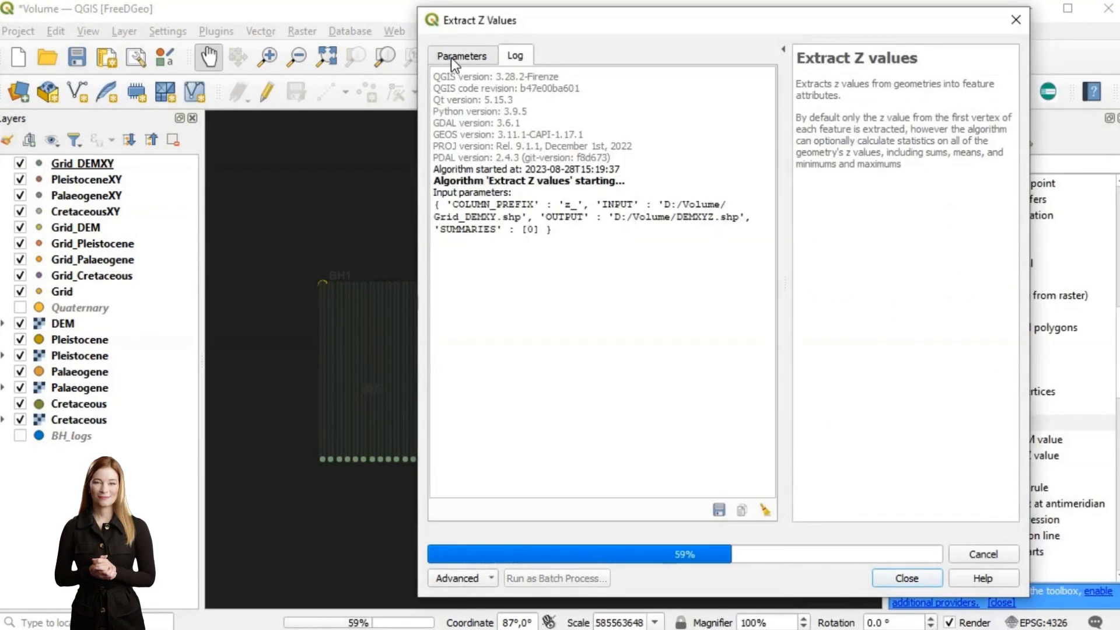
Extract Z values for the remaining XY layers, then close Extract Z Values.
{"action": "left_click", "coordinate": [462, 56]}
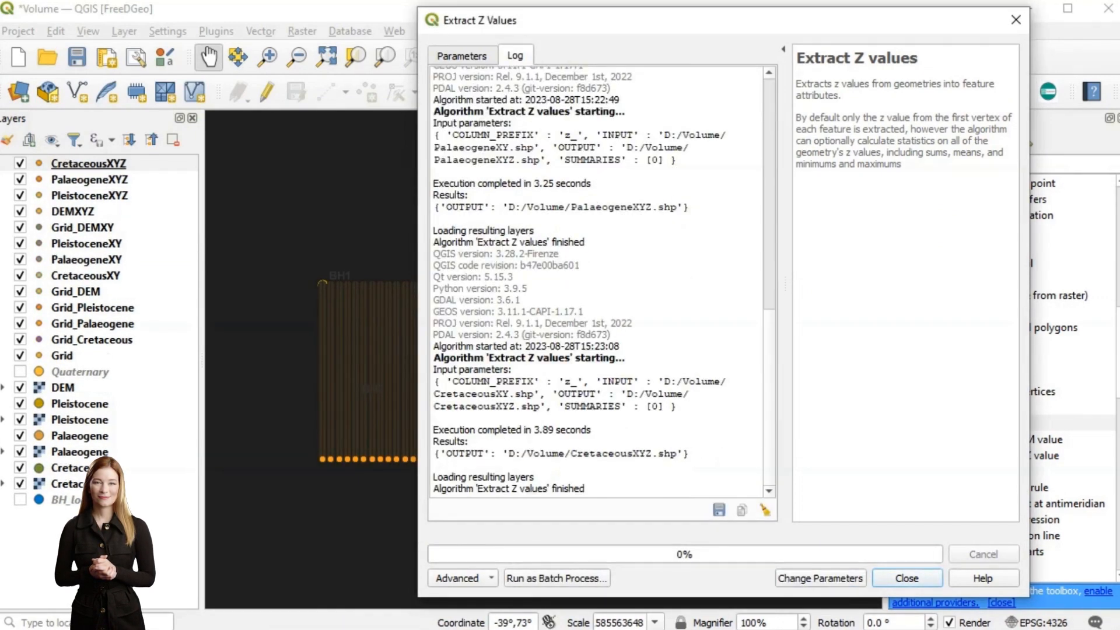
{"action": "left_click", "coordinate": [906, 578]}
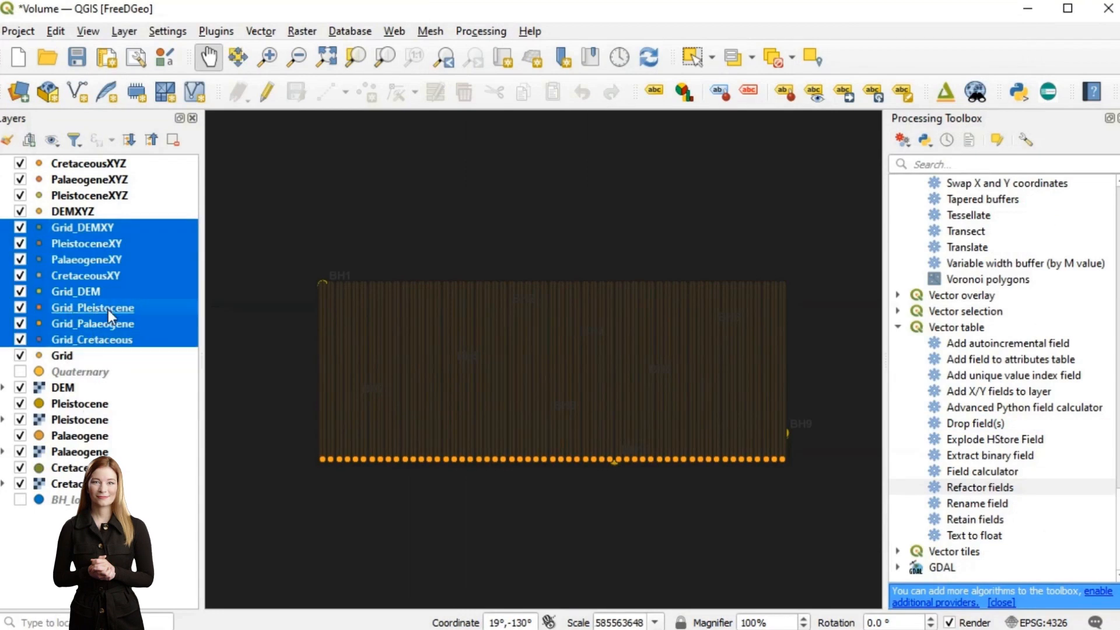
Refactor the XYZ layers to x, y, z_first, creating Pleistocene_grid, Palaeogene_grid and Cretaceous_grid.
{"action": "double_click", "coordinate": [981, 487]}
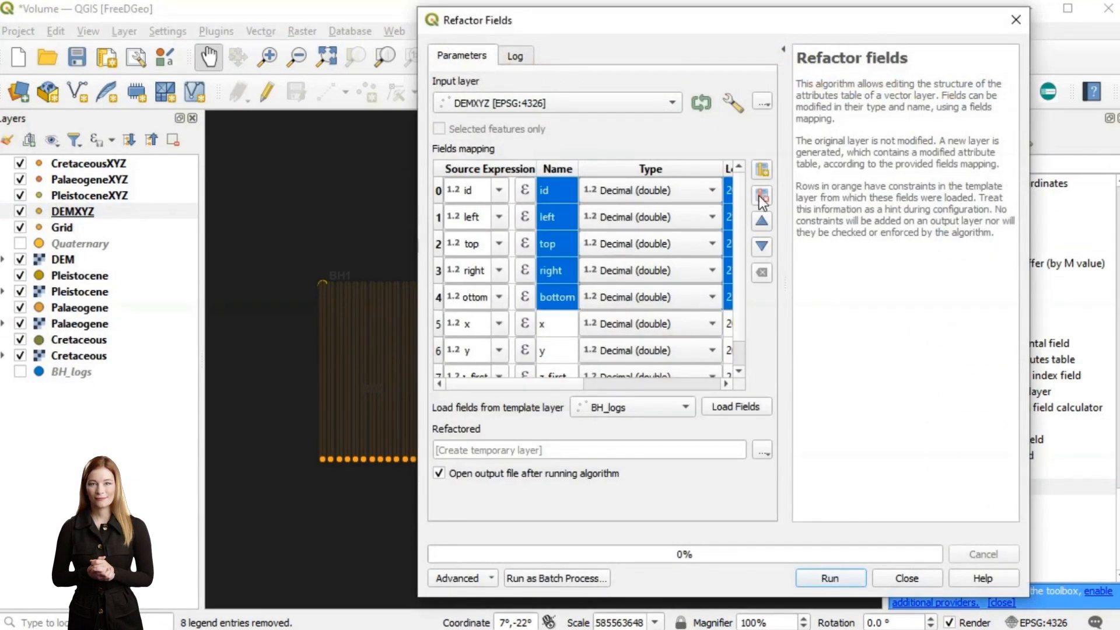
{"action": "left_click", "coordinate": [761, 449]}
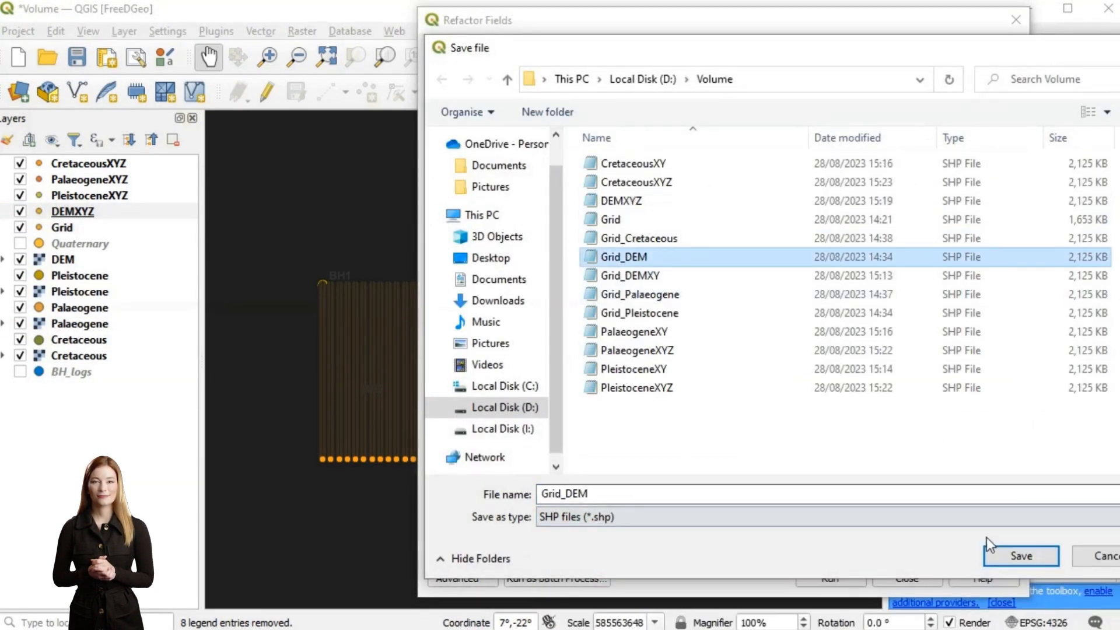
{"action": "left_click", "coordinate": [1021, 556]}
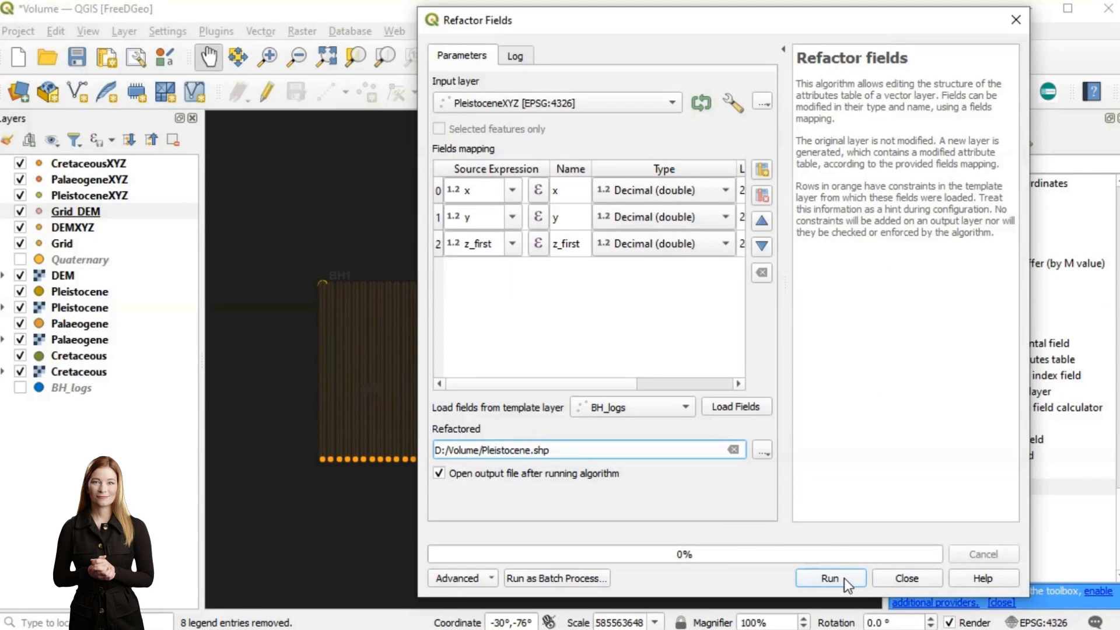
{"action": "left_click", "coordinate": [829, 578]}
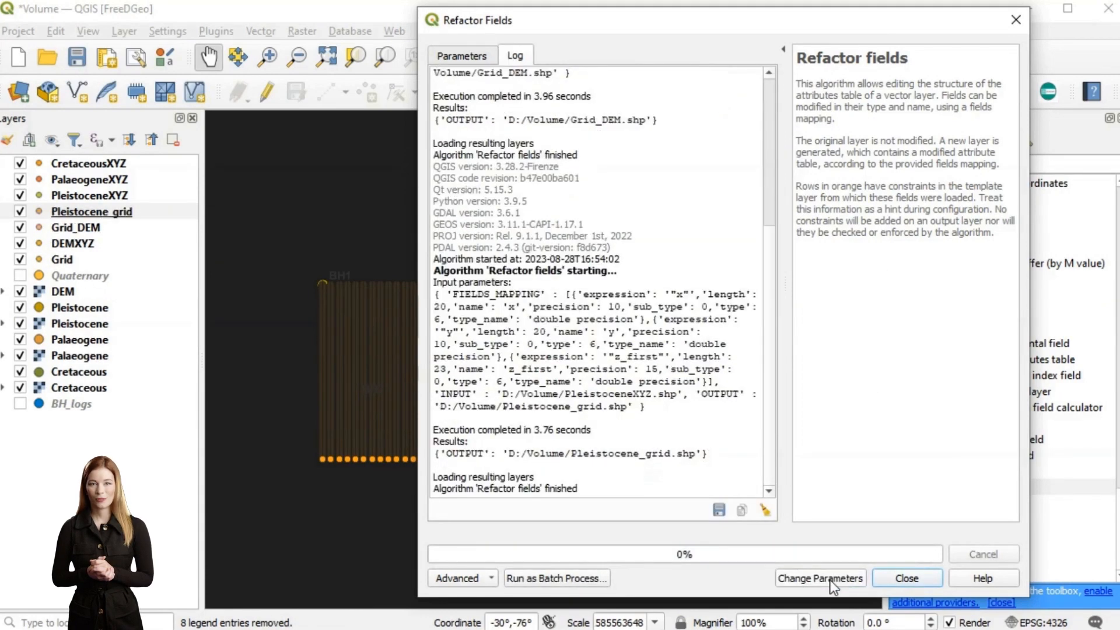
{"action": "left_click", "coordinate": [819, 578]}
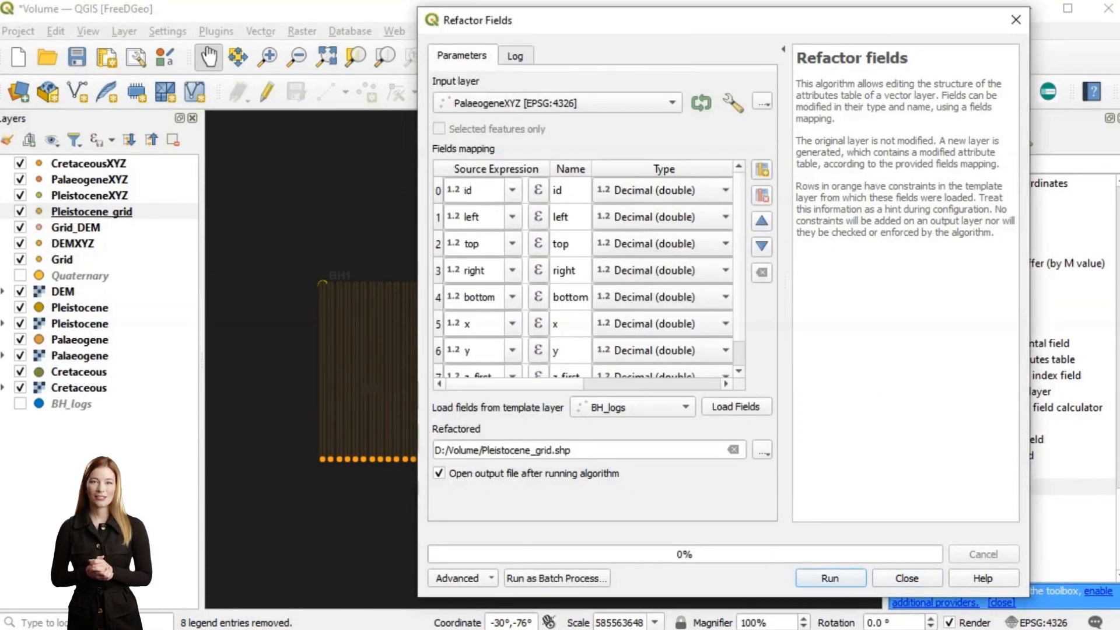
{"action": "left_click", "coordinate": [557, 102]}
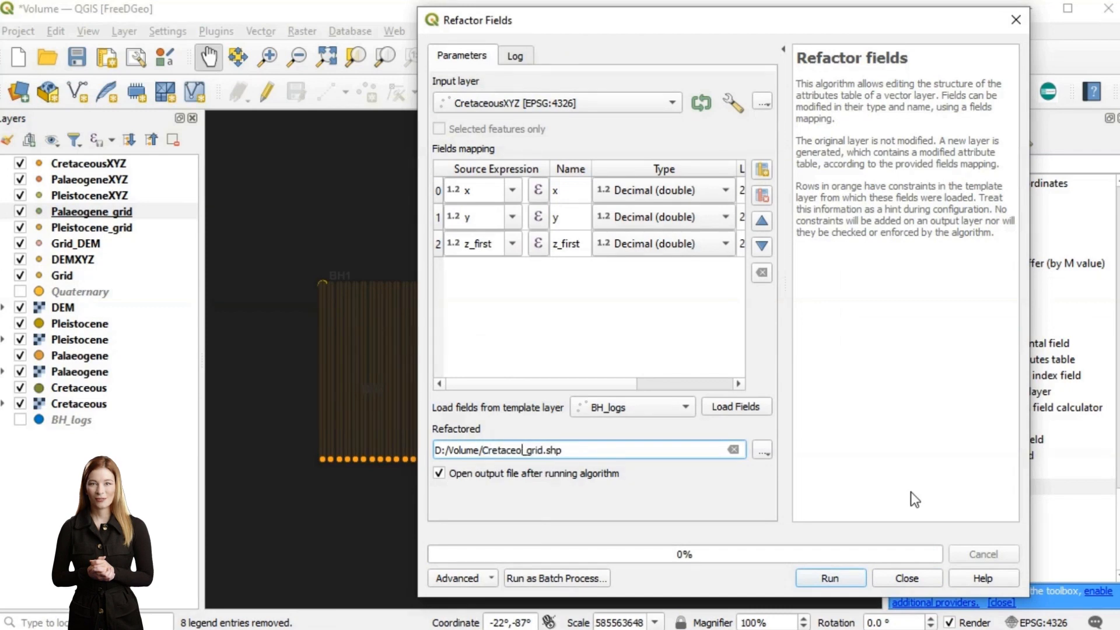
{"action": "left_click", "coordinate": [829, 579]}
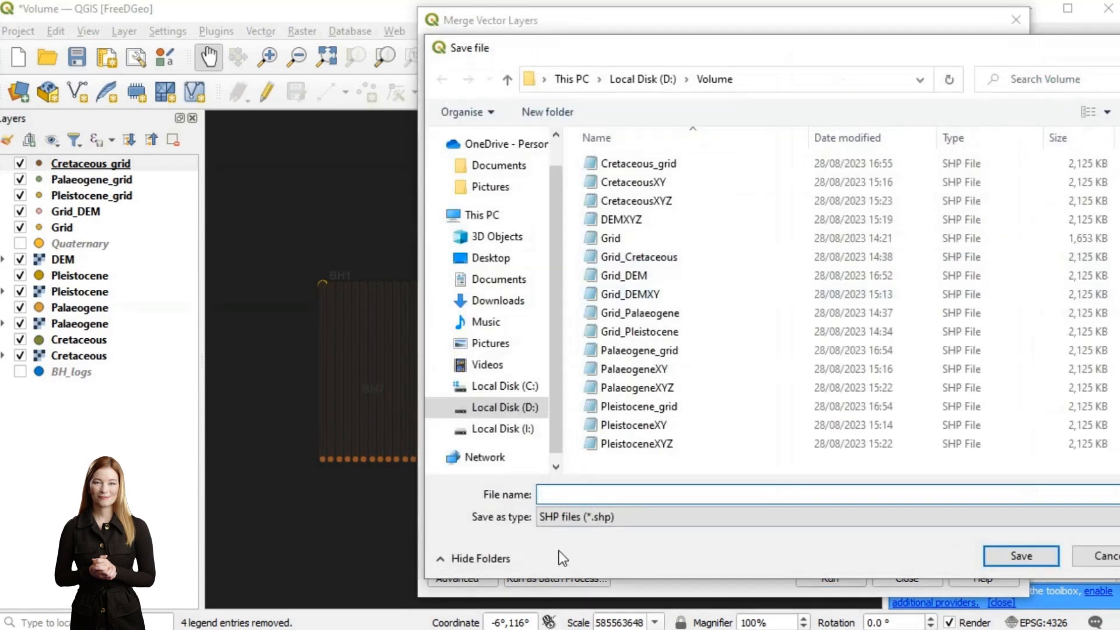
Merge the chosen grids into a layer saved as Quaternary3d.
{"action": "type", "text": "Quaternary3d"}
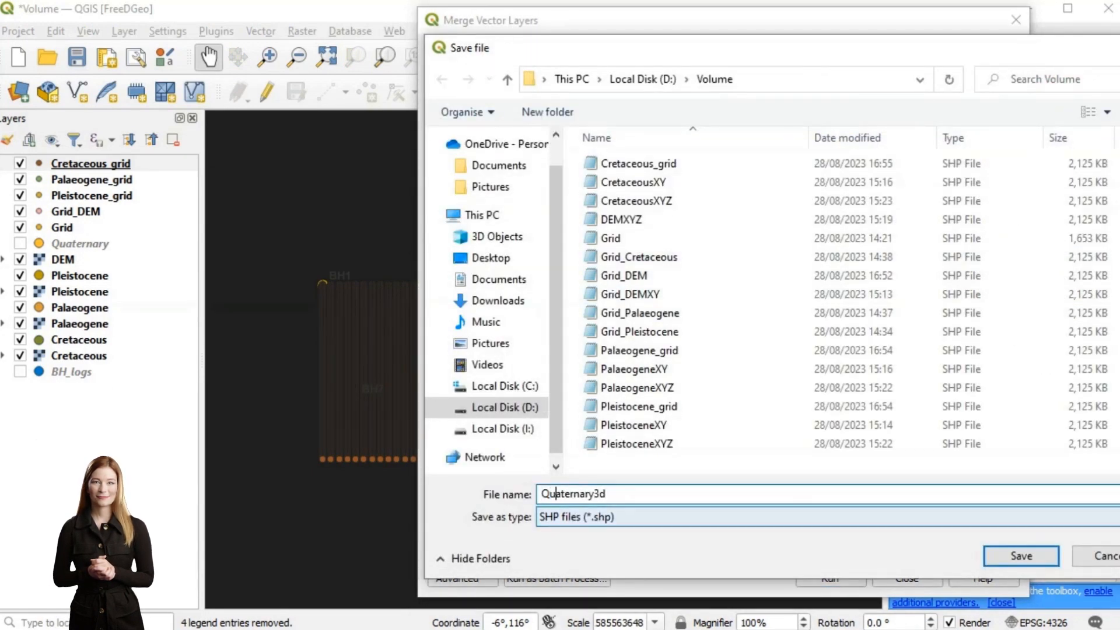
{"action": "left_click", "coordinate": [1020, 556]}
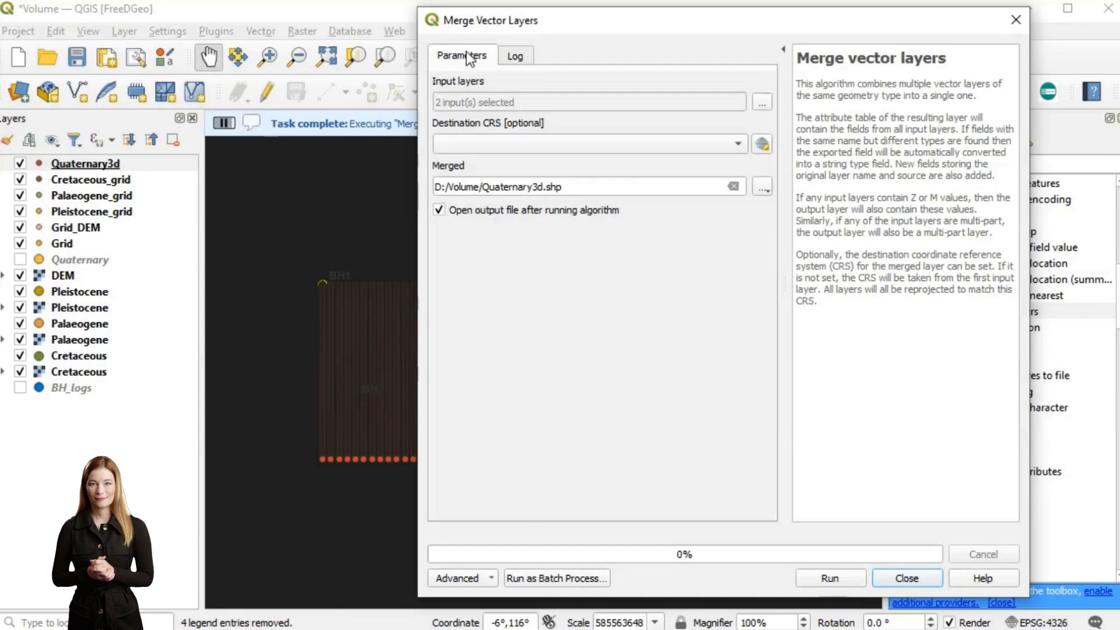
{"action": "left_click", "coordinate": [761, 102]}
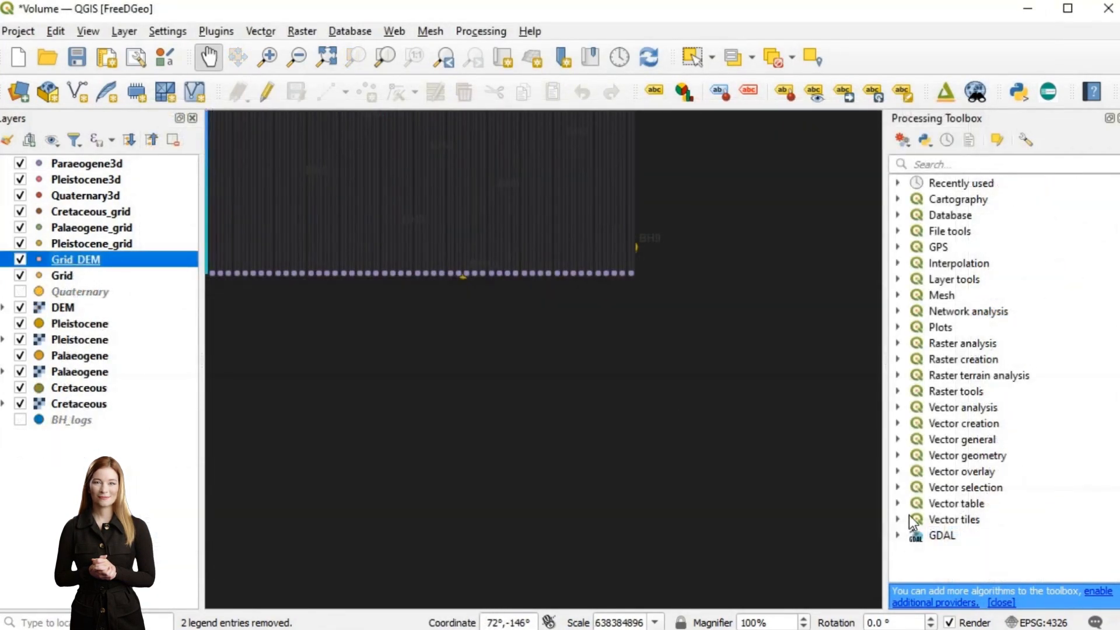
Refactor Grid_DEM and save the Z-enabled output over the existing Base_grid file.
{"action": "left_click", "coordinate": [761, 450]}
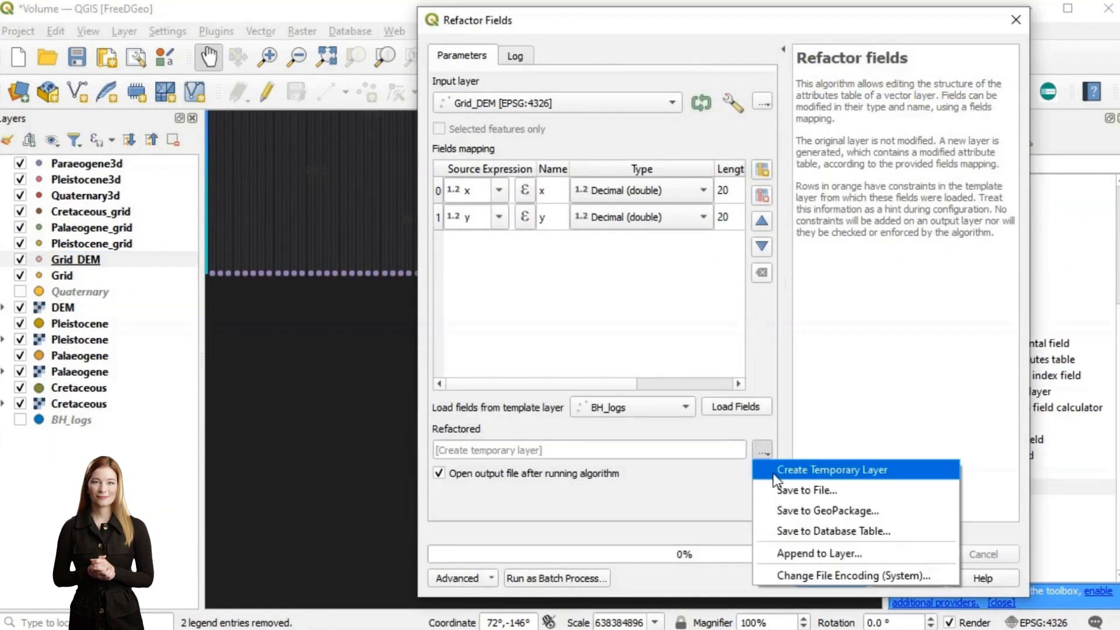
{"action": "left_click", "coordinate": [830, 470]}
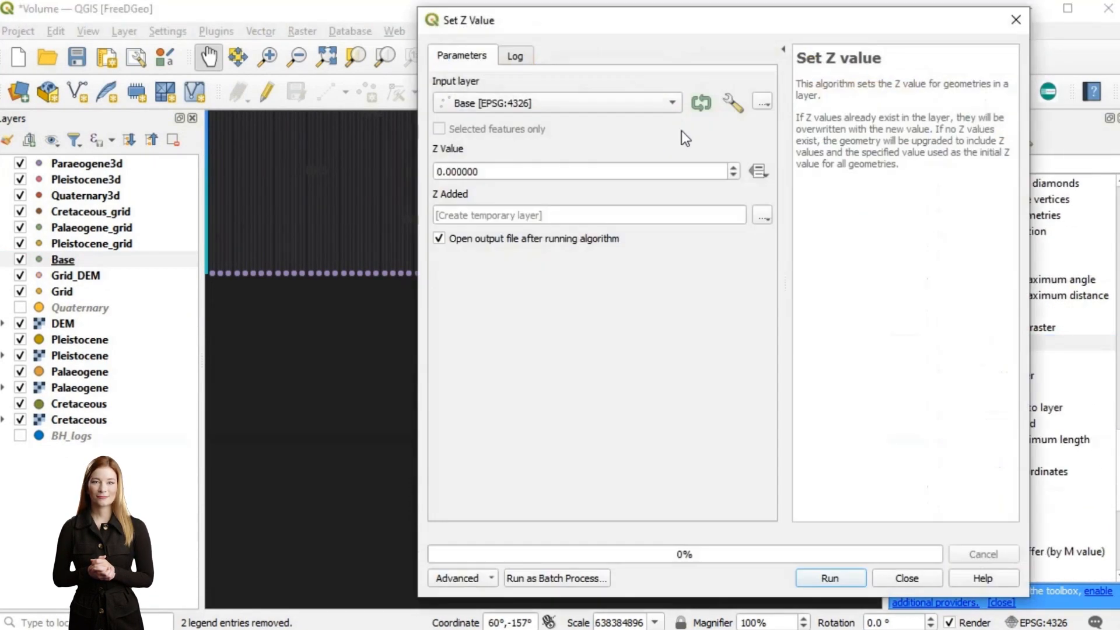
{"action": "left_click", "coordinate": [1018, 557]}
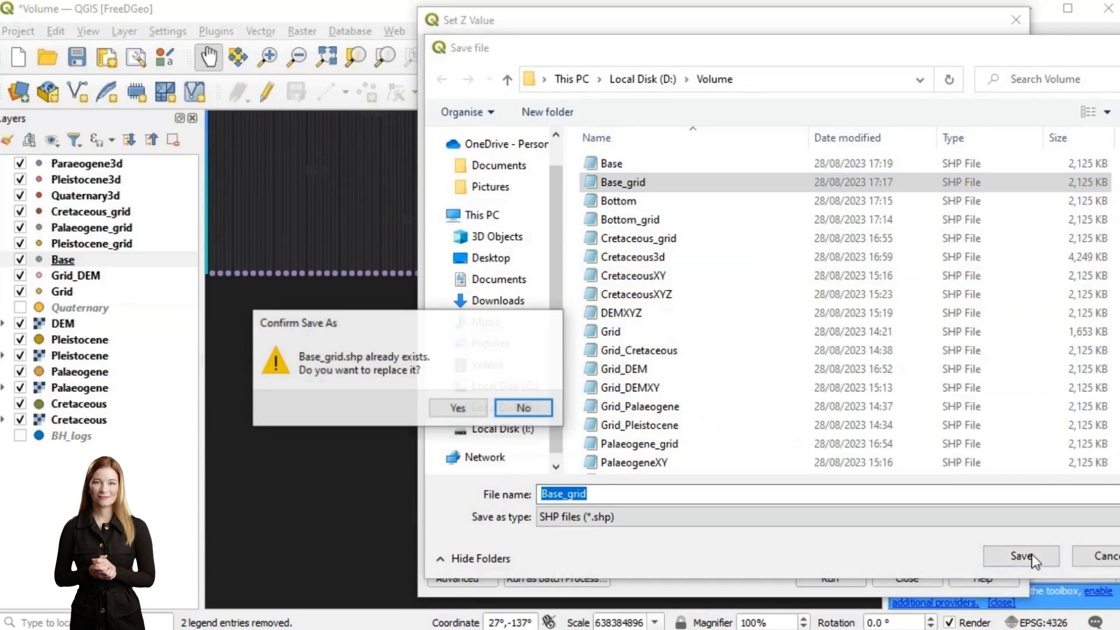
{"action": "left_click", "coordinate": [452, 407]}
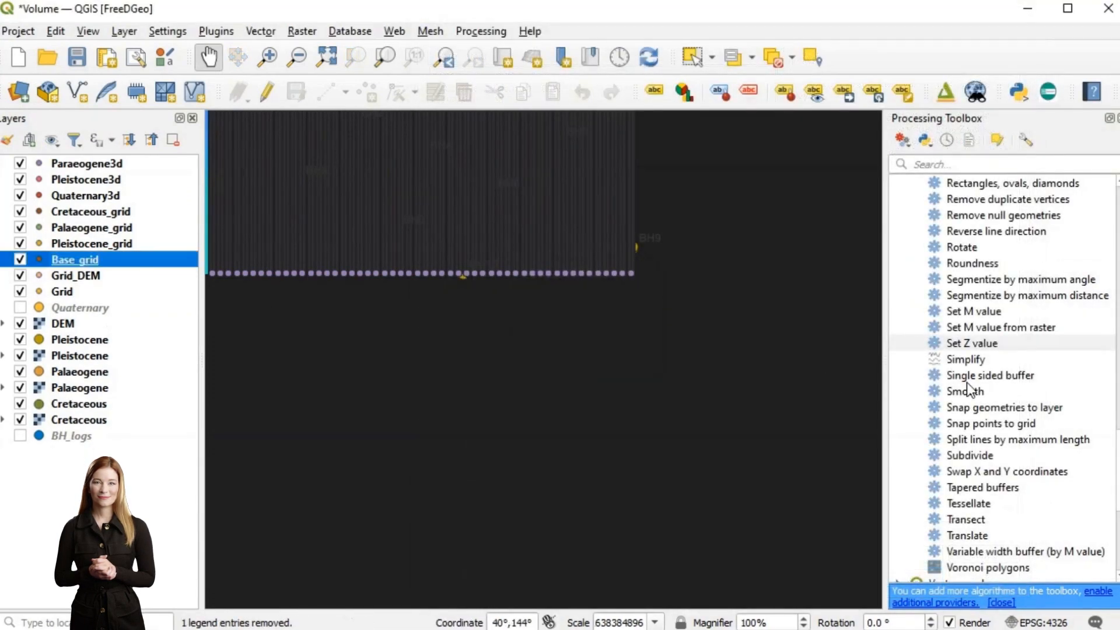
Extract Z values into Base, overwriting the old file, and close its attribute table.
{"action": "left_click", "coordinate": [1020, 556]}
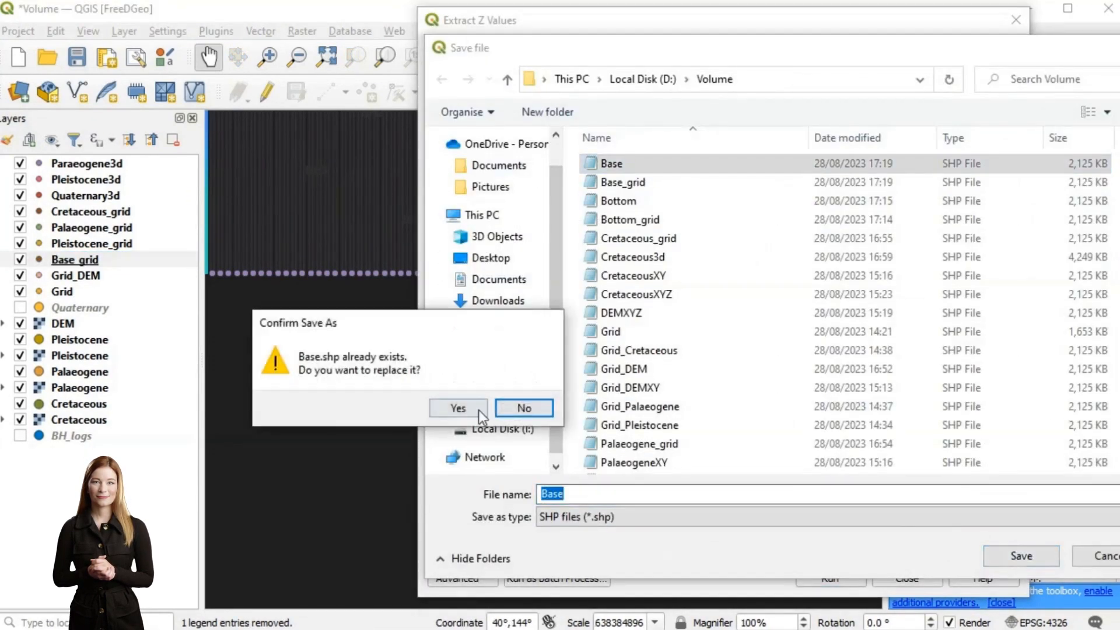
{"action": "left_click", "coordinate": [458, 408]}
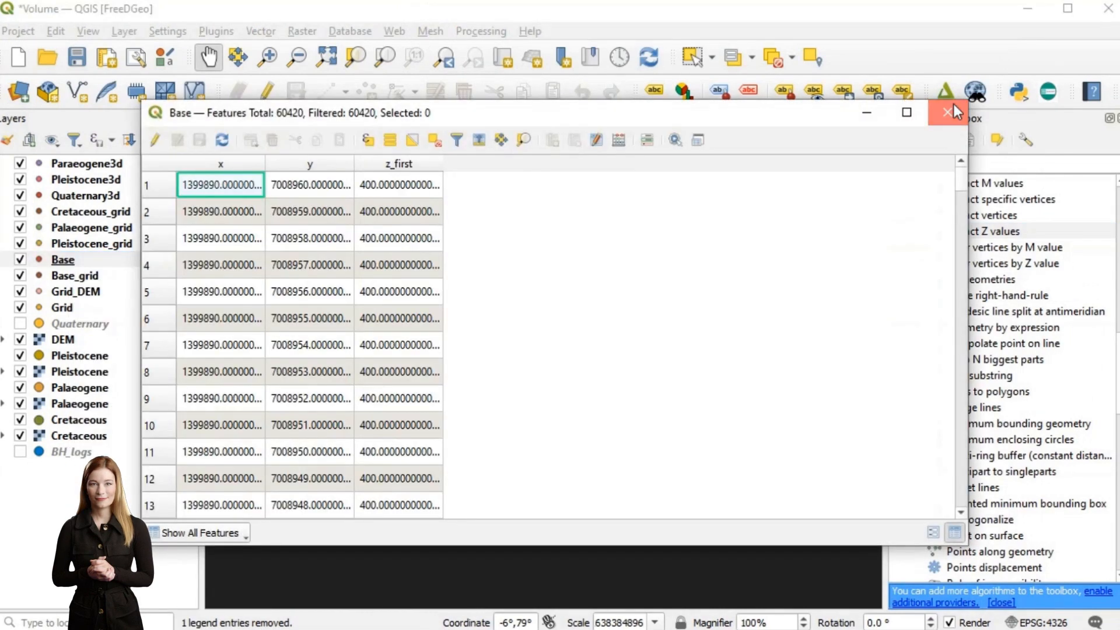
{"action": "left_click", "coordinate": [955, 112]}
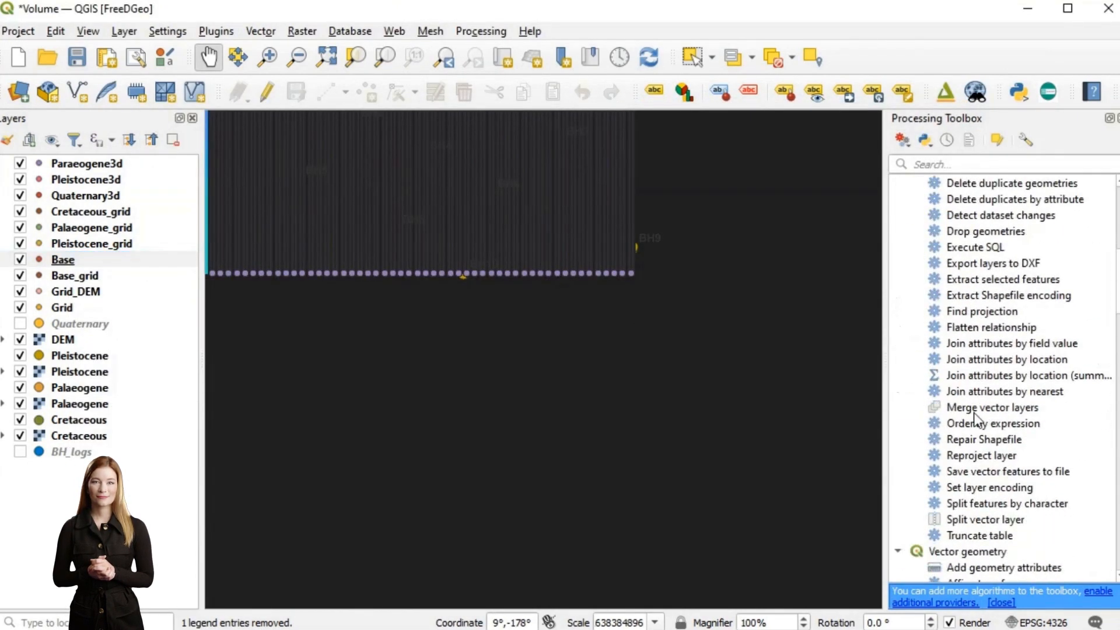
Merge layers into Cretaceous3d and export Quaternary3d as CSV to the Volume folder.
{"action": "double_click", "coordinate": [992, 408]}
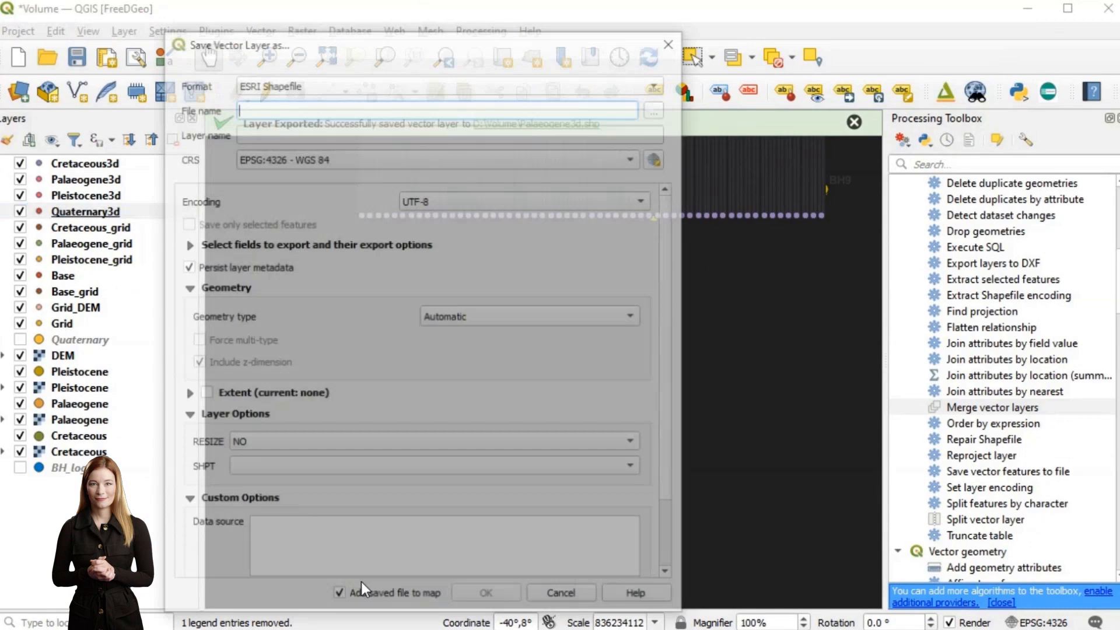
{"action": "left_click", "coordinate": [651, 109]}
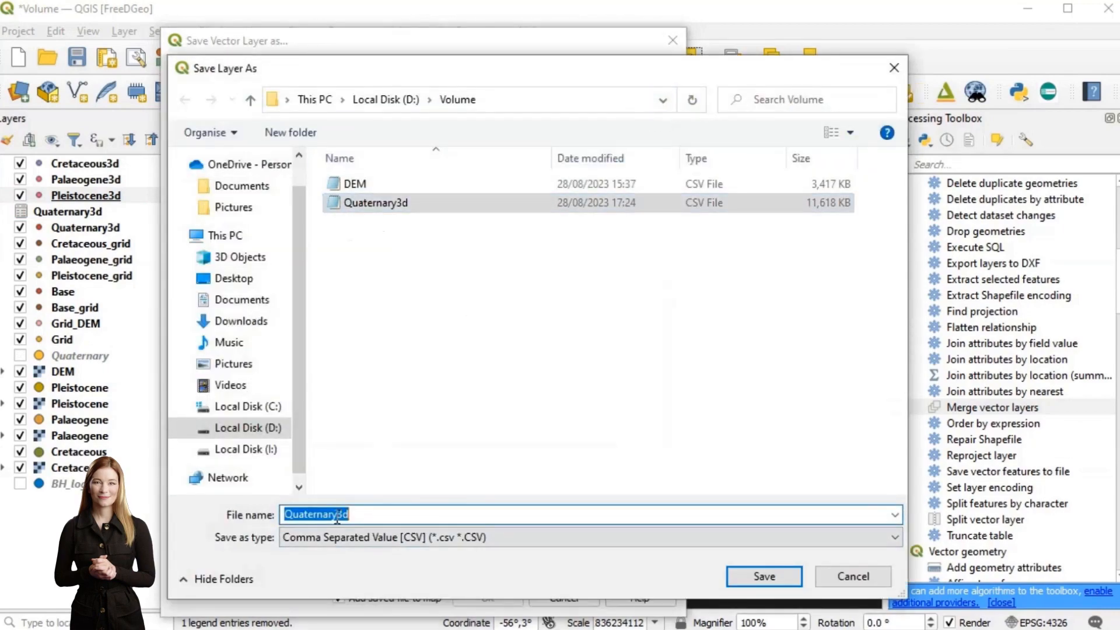
{"action": "left_click", "coordinate": [763, 576]}
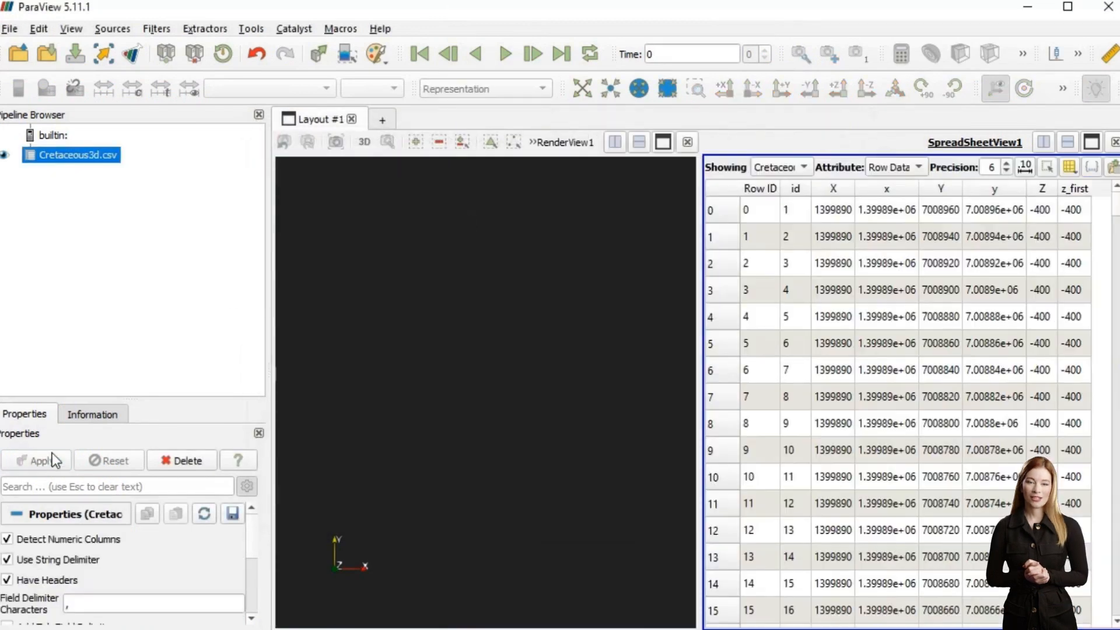
Convert the Cretaceous3d table into 3D points with Table To Points.
{"action": "left_click", "coordinate": [156, 29]}
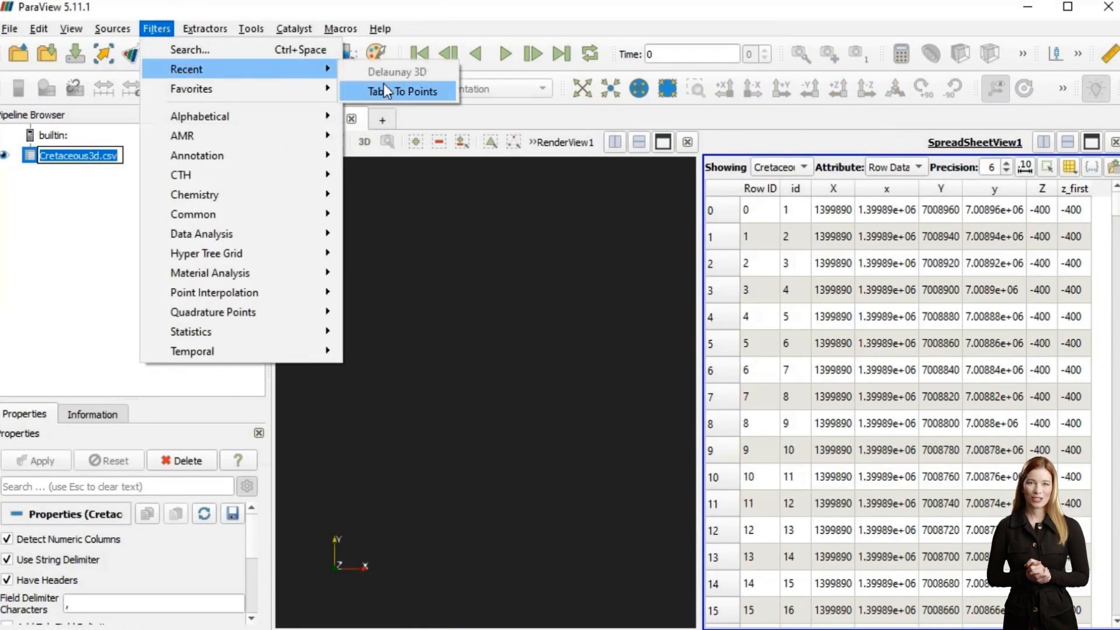
{"action": "left_click", "coordinate": [397, 91]}
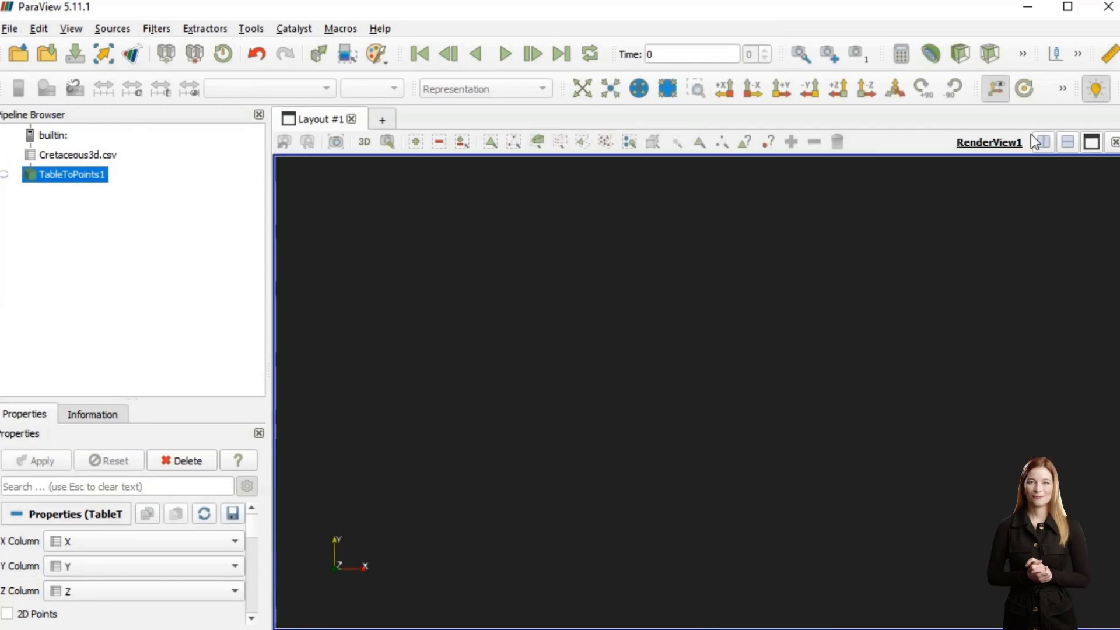
{"action": "left_click", "coordinate": [36, 460]}
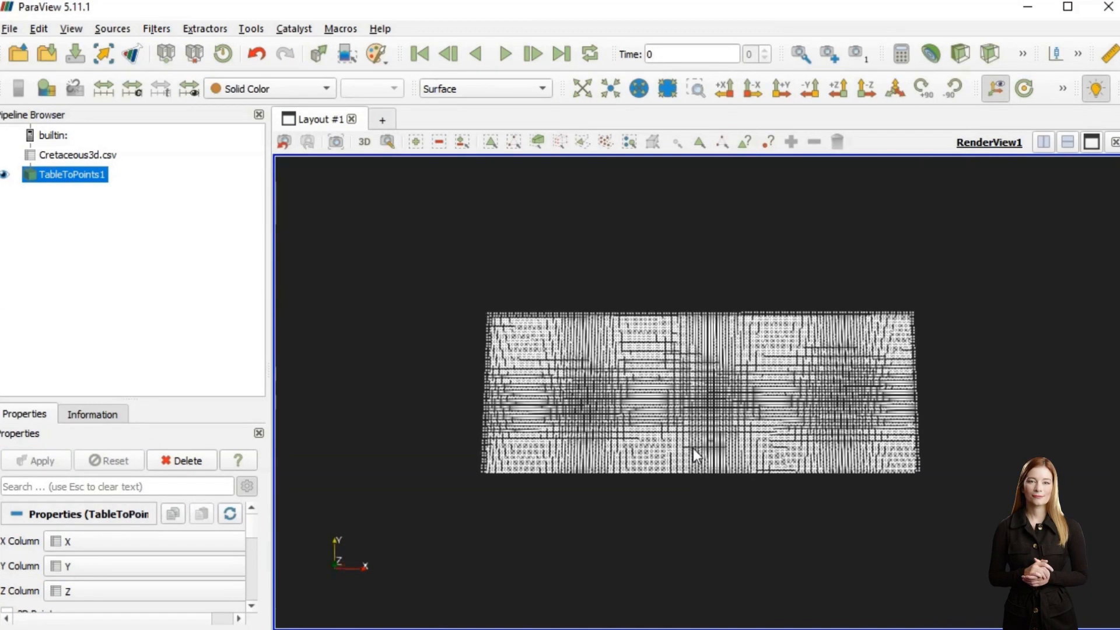
Apply a Delaunay 3D filter to the points to build the Cretaceous volume.
{"action": "left_click", "coordinate": [156, 29]}
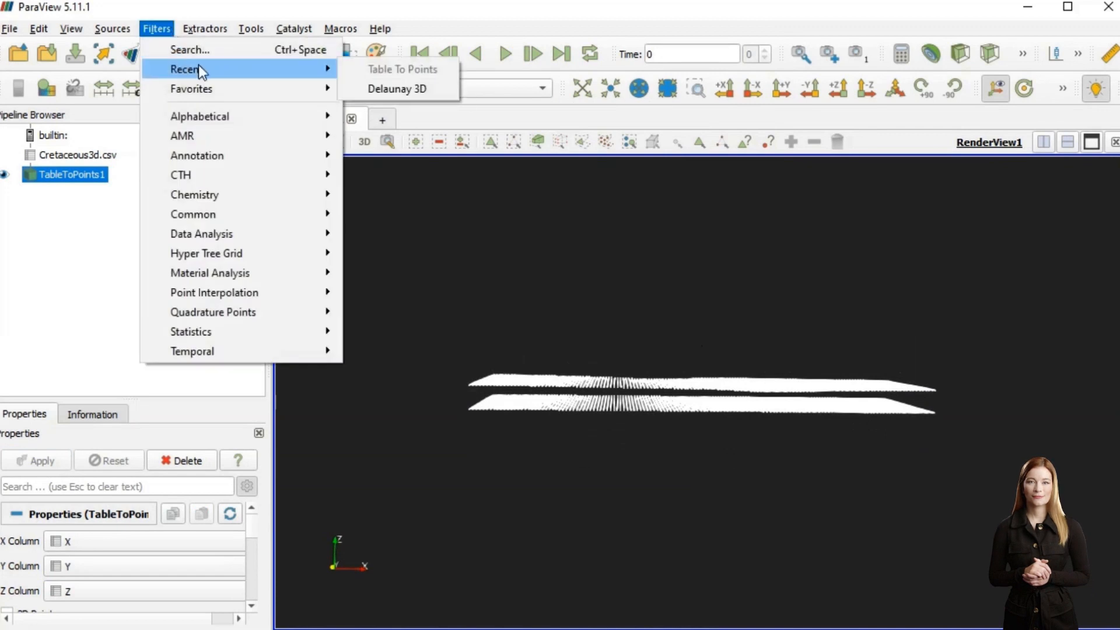
{"action": "left_click", "coordinate": [397, 89]}
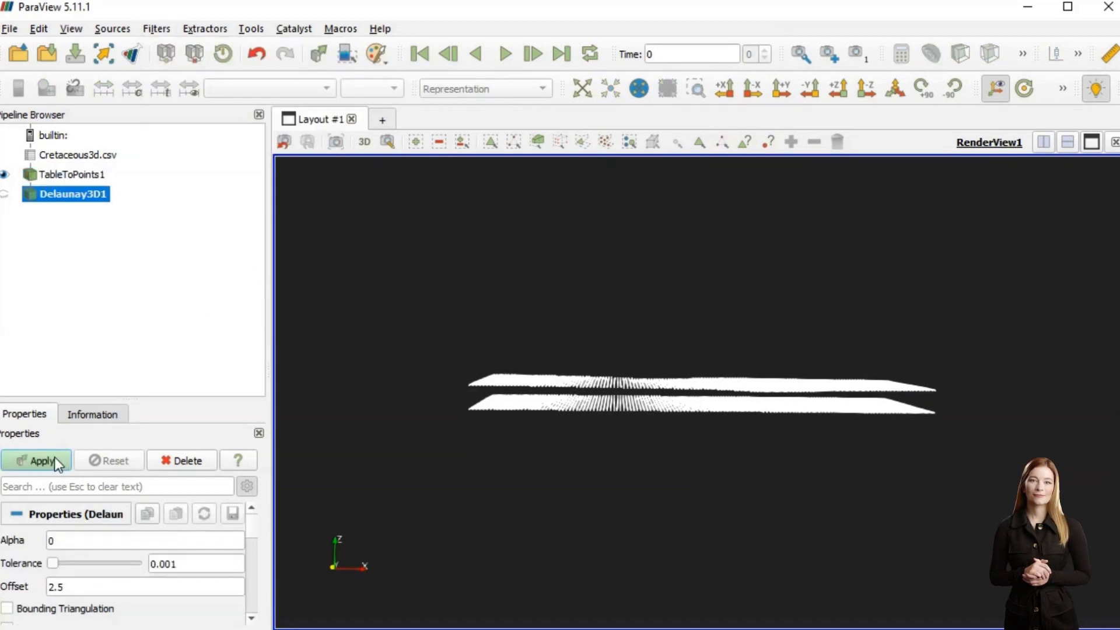
{"action": "left_click", "coordinate": [41, 461]}
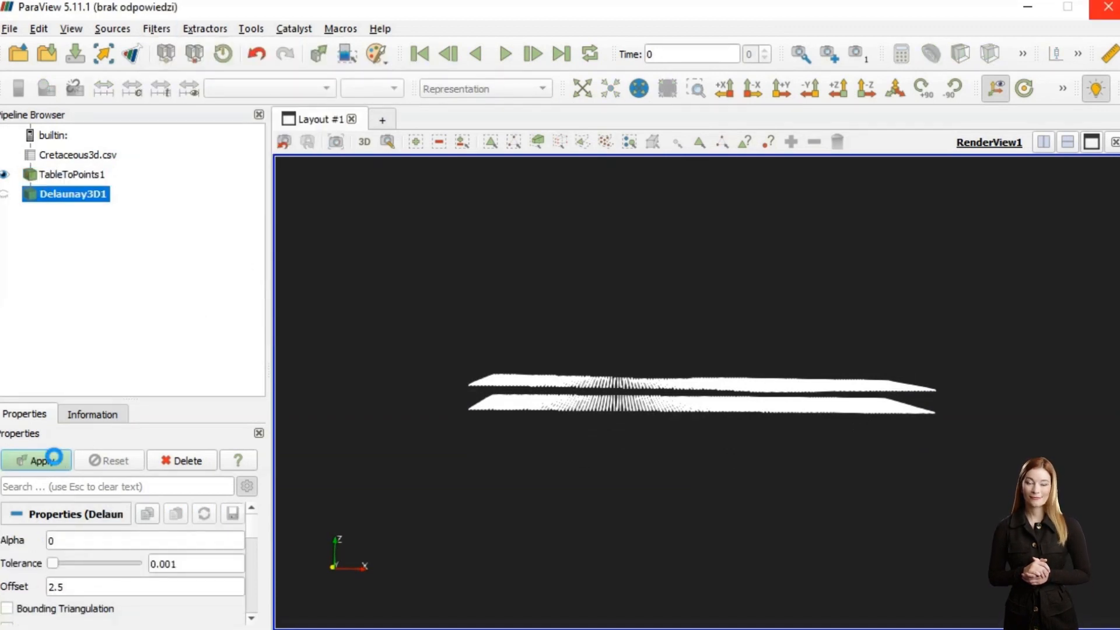
{"action": "left_click", "coordinate": [37, 459]}
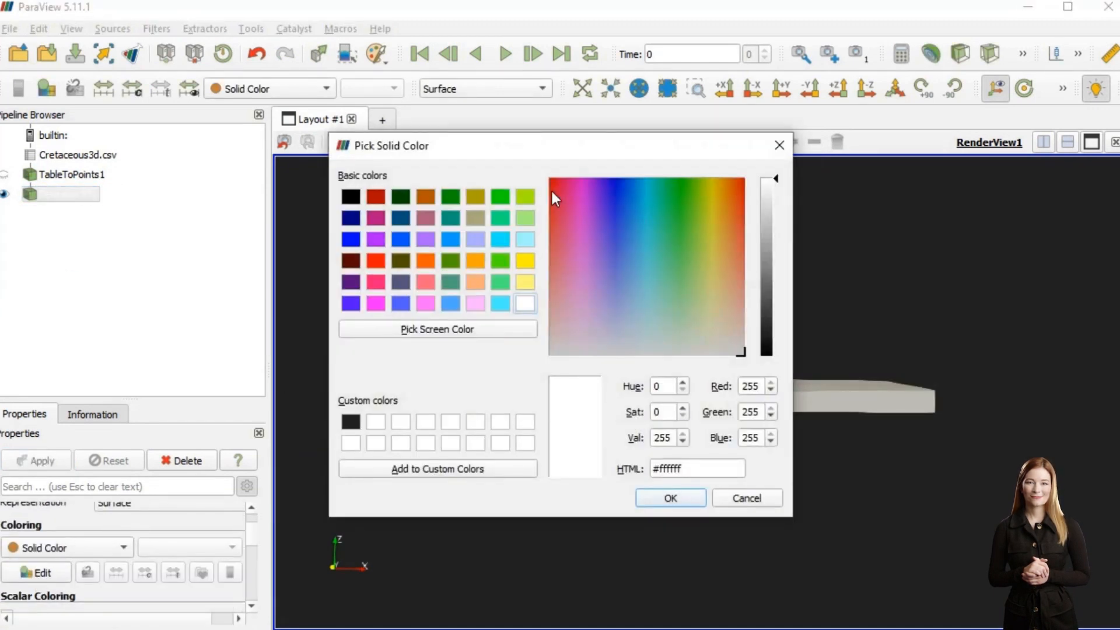
Pick dark green as the Cretaceous volume's solid colour.
{"action": "left_click", "coordinate": [669, 497]}
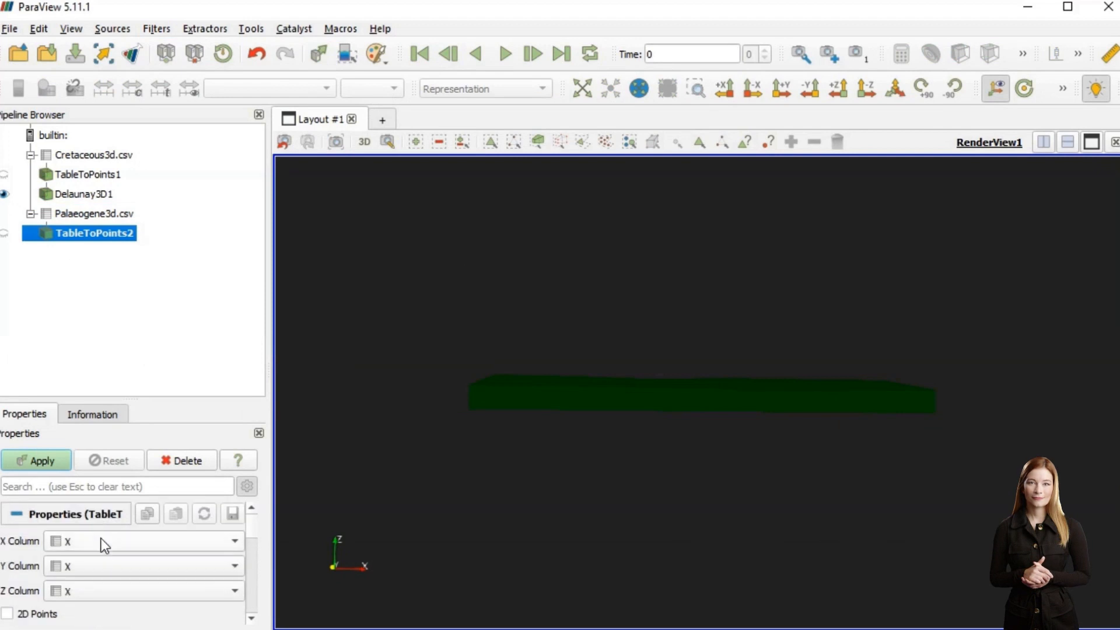
Turn the Palaeogene, Pleistocene and Quaternary CSV points into Delaunay 3D volumes.
{"action": "left_click", "coordinate": [36, 460]}
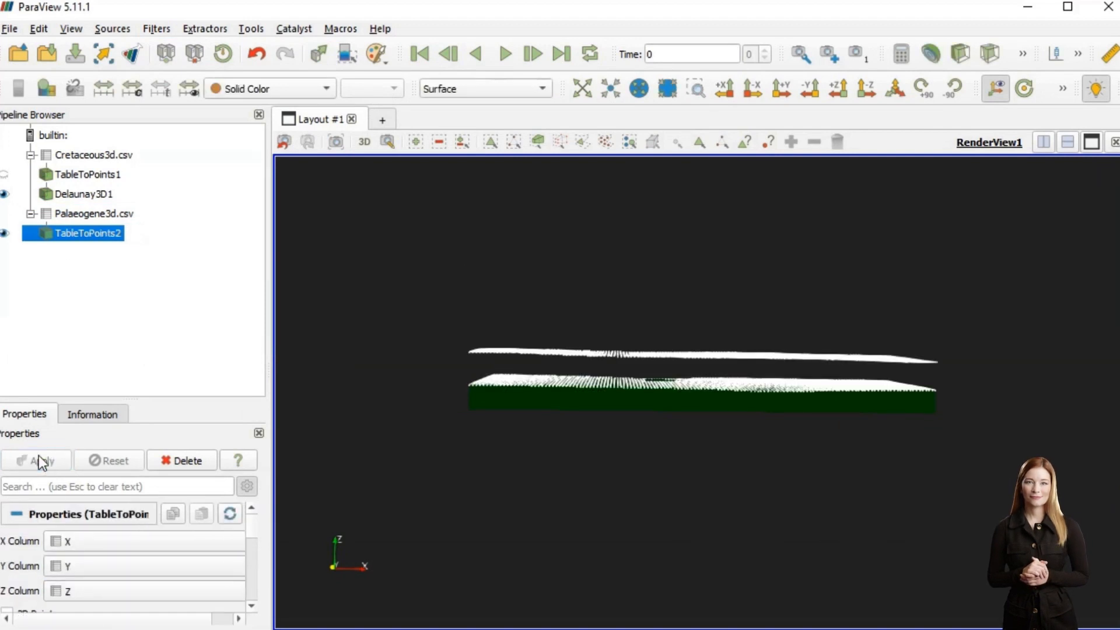
{"action": "left_click", "coordinate": [111, 29]}
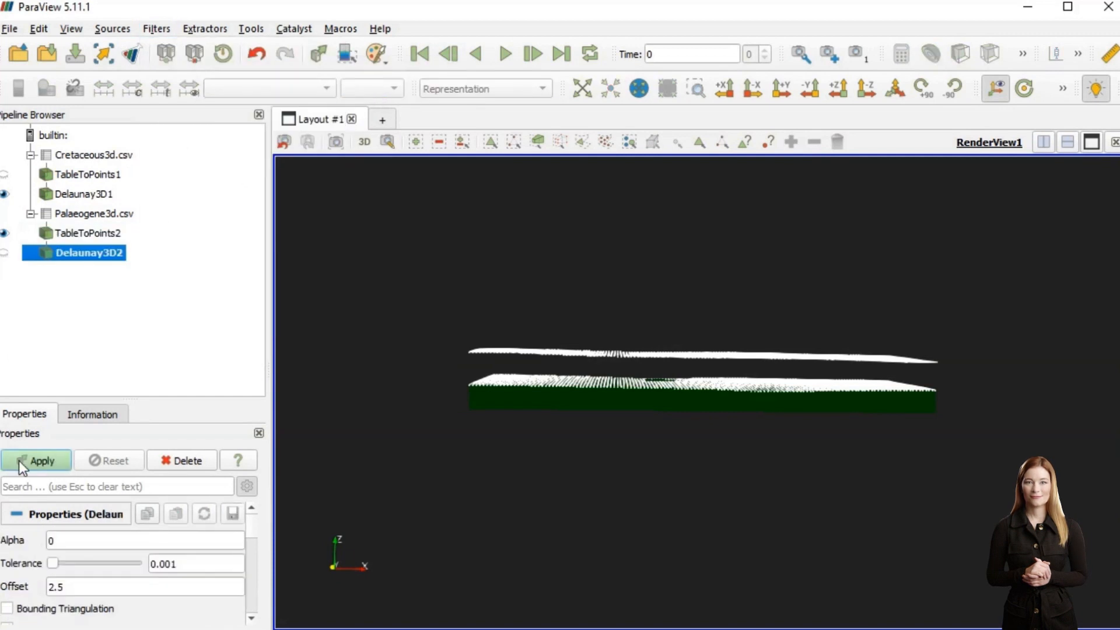
{"action": "left_click", "coordinate": [156, 29]}
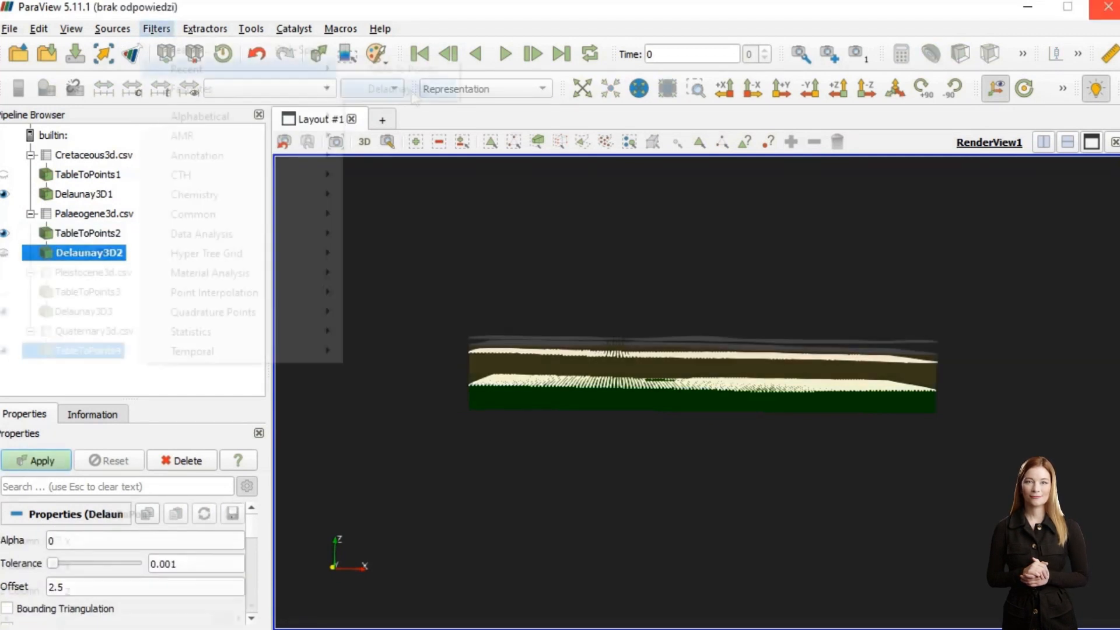
{"action": "left_click", "coordinate": [37, 460]}
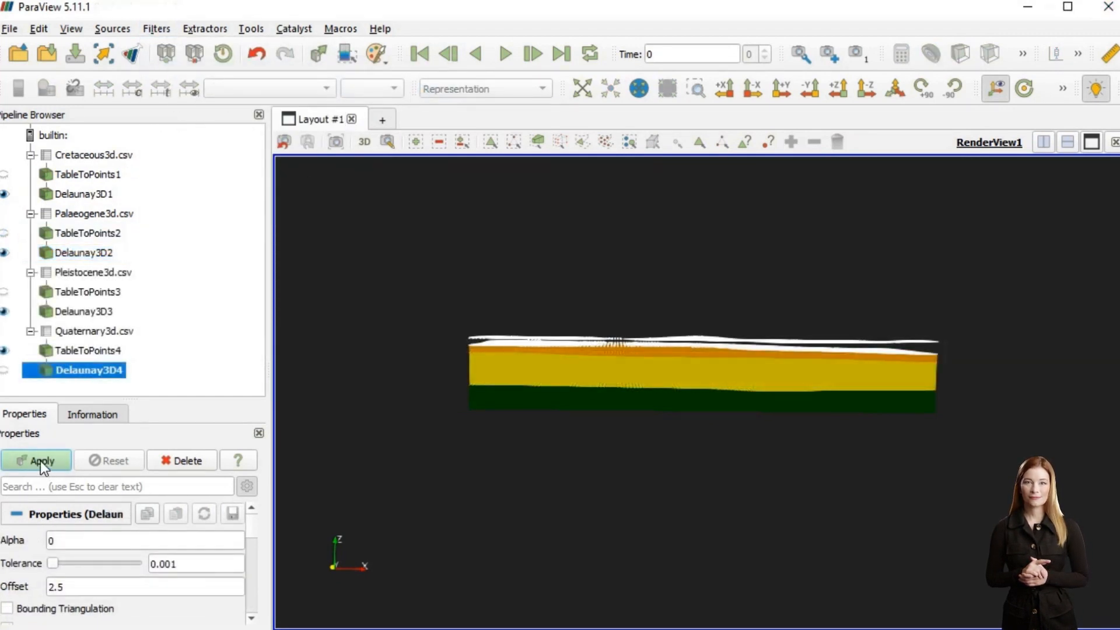
{"action": "left_click", "coordinate": [41, 461]}
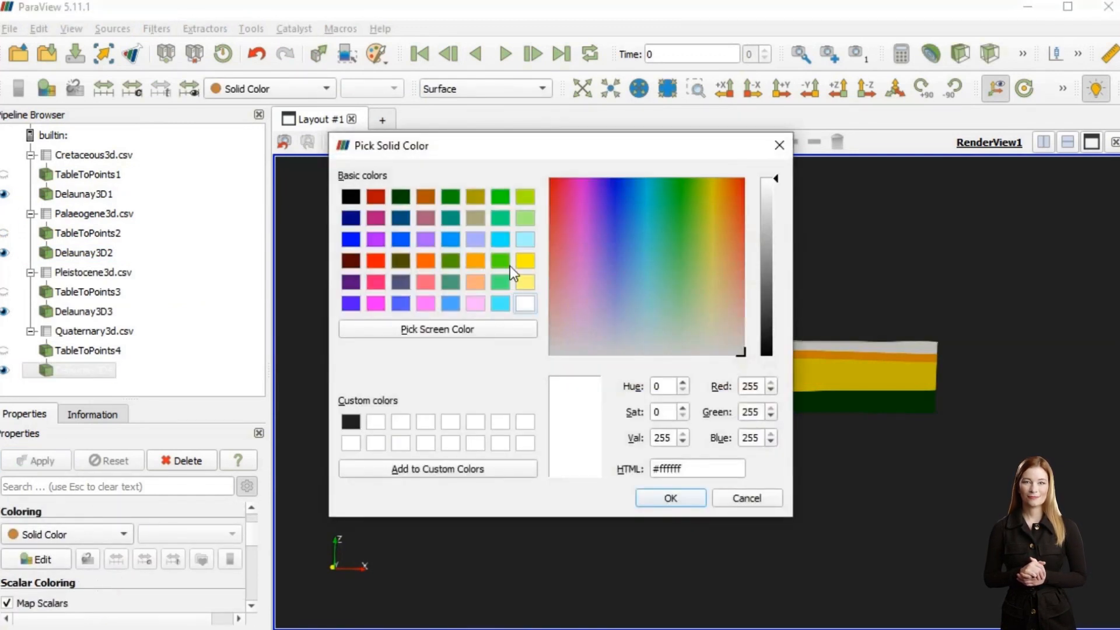
Pick the Quaternary volume colour, then select Delaunay3D4 for styling.
{"action": "left_click", "coordinate": [668, 498]}
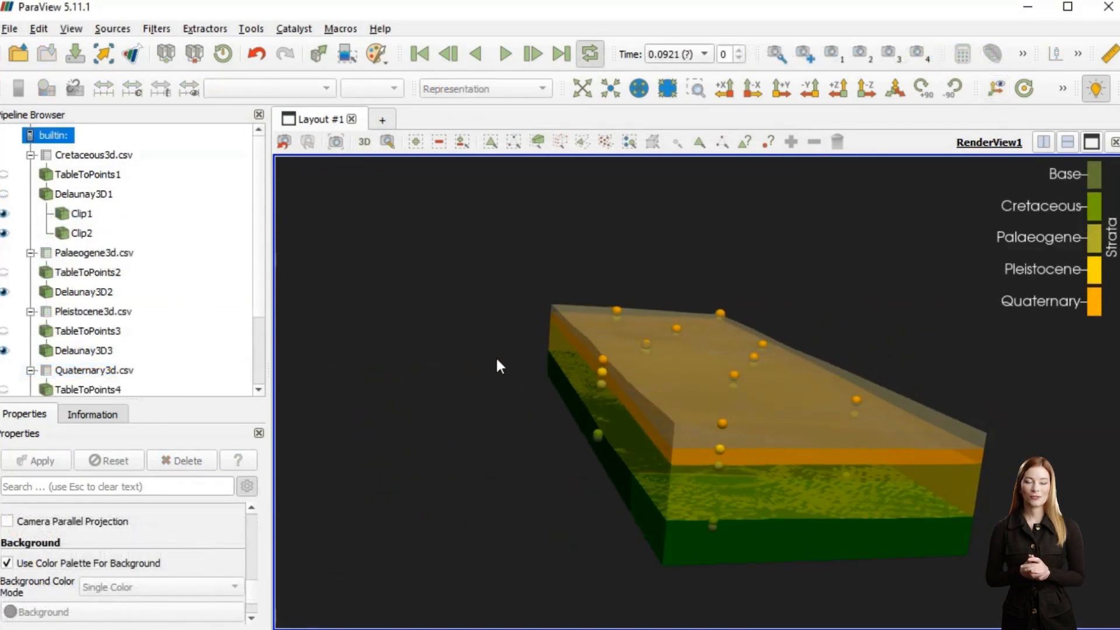
{"action": "left_click", "coordinate": [83, 309]}
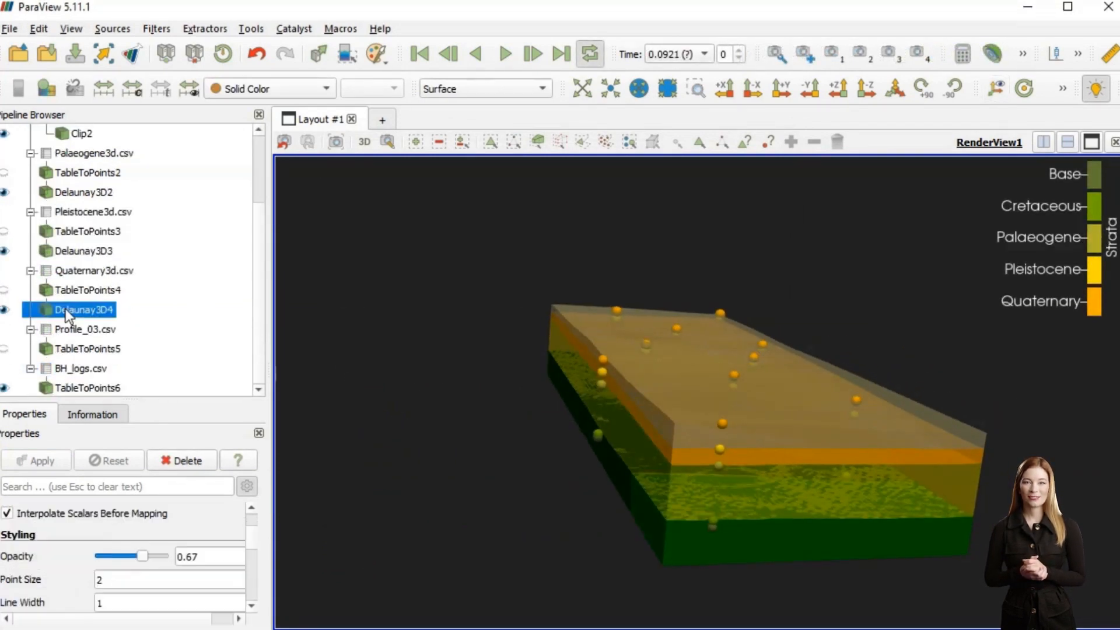